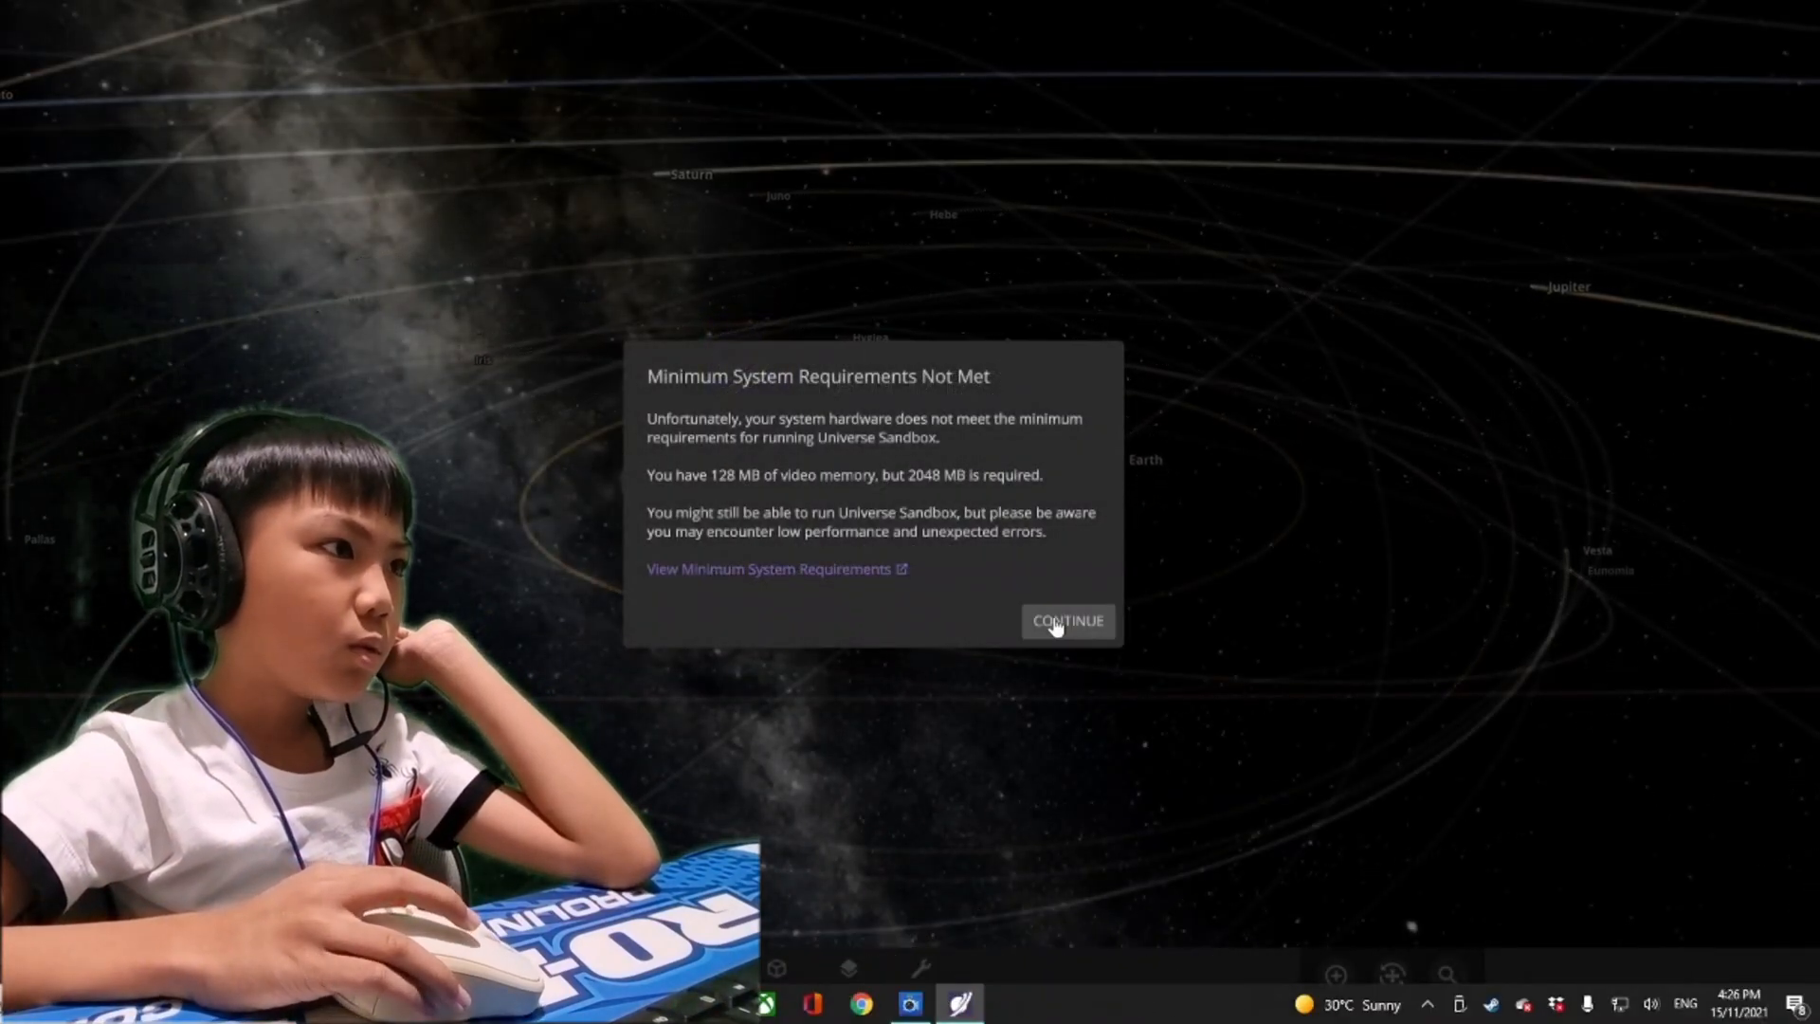
Dismiss the Minimum System Requirements Not Met warning with Continue
{"action": "left_click", "coordinate": [1067, 621]}
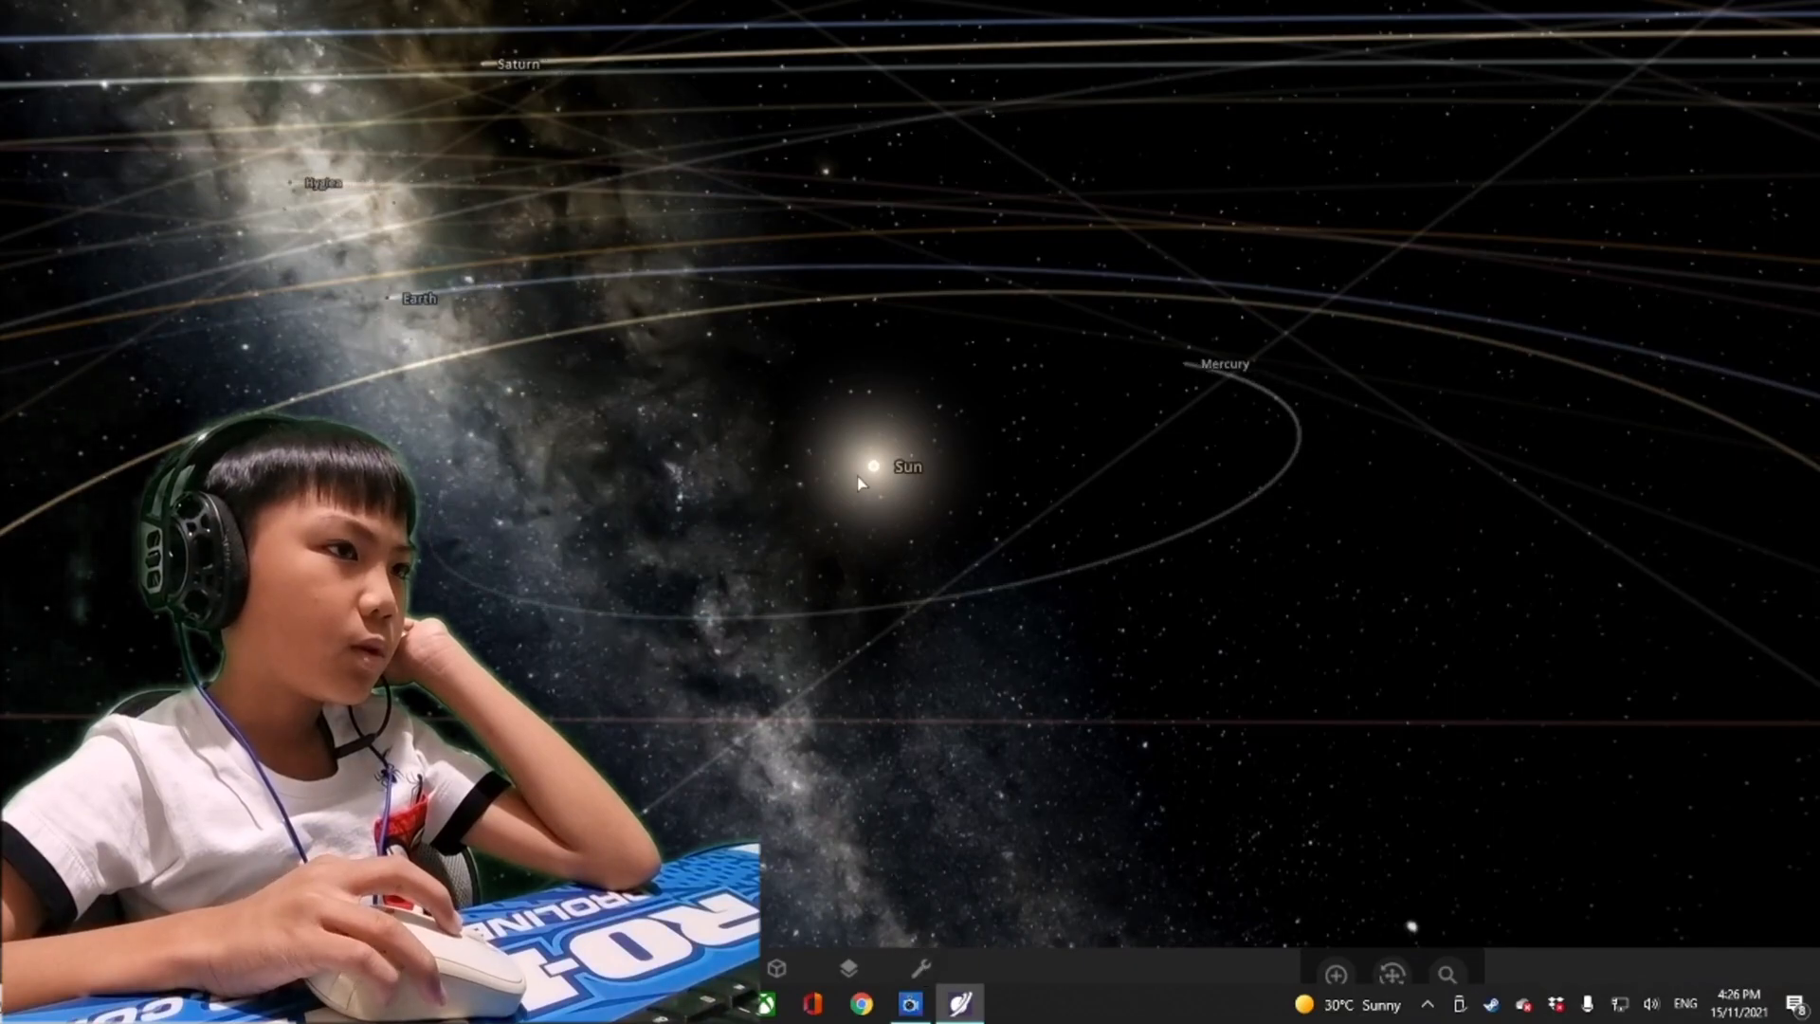
Drop the Sun's surface temperature to 2.70 K and close its properties panel
{"action": "left_click", "coordinate": [869, 472]}
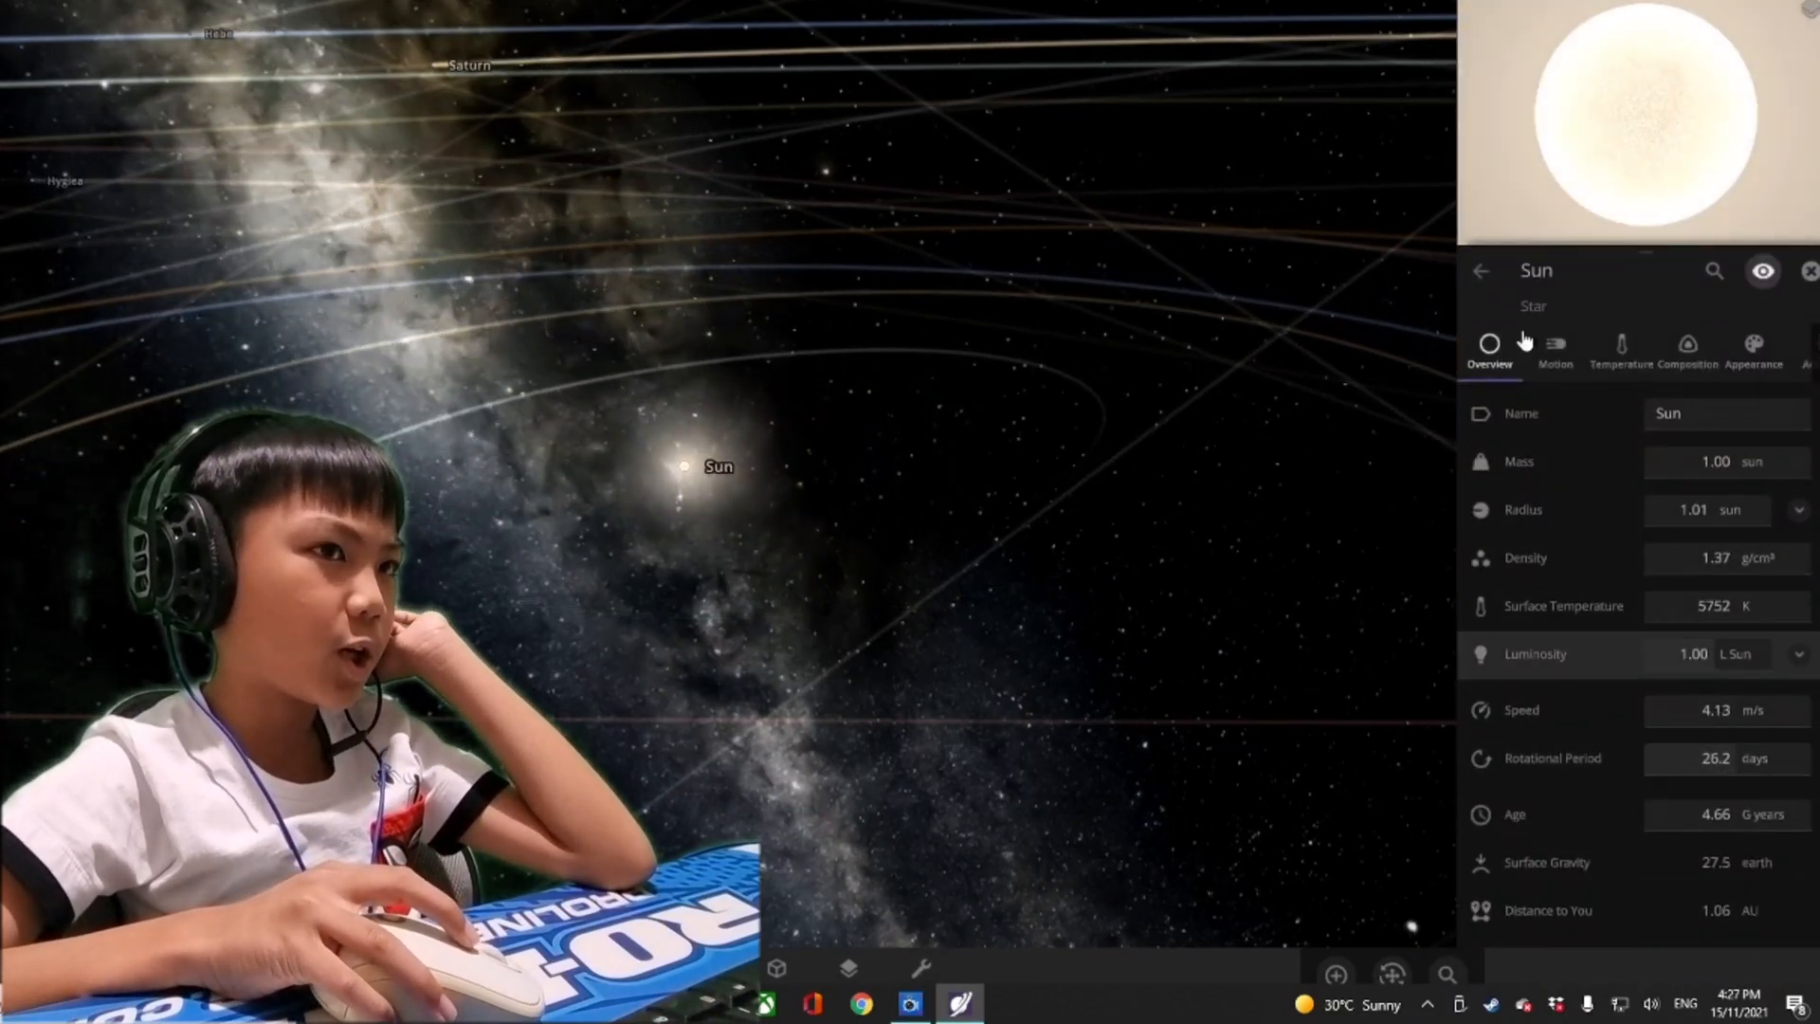
{"action": "left_click", "coordinate": [1563, 606]}
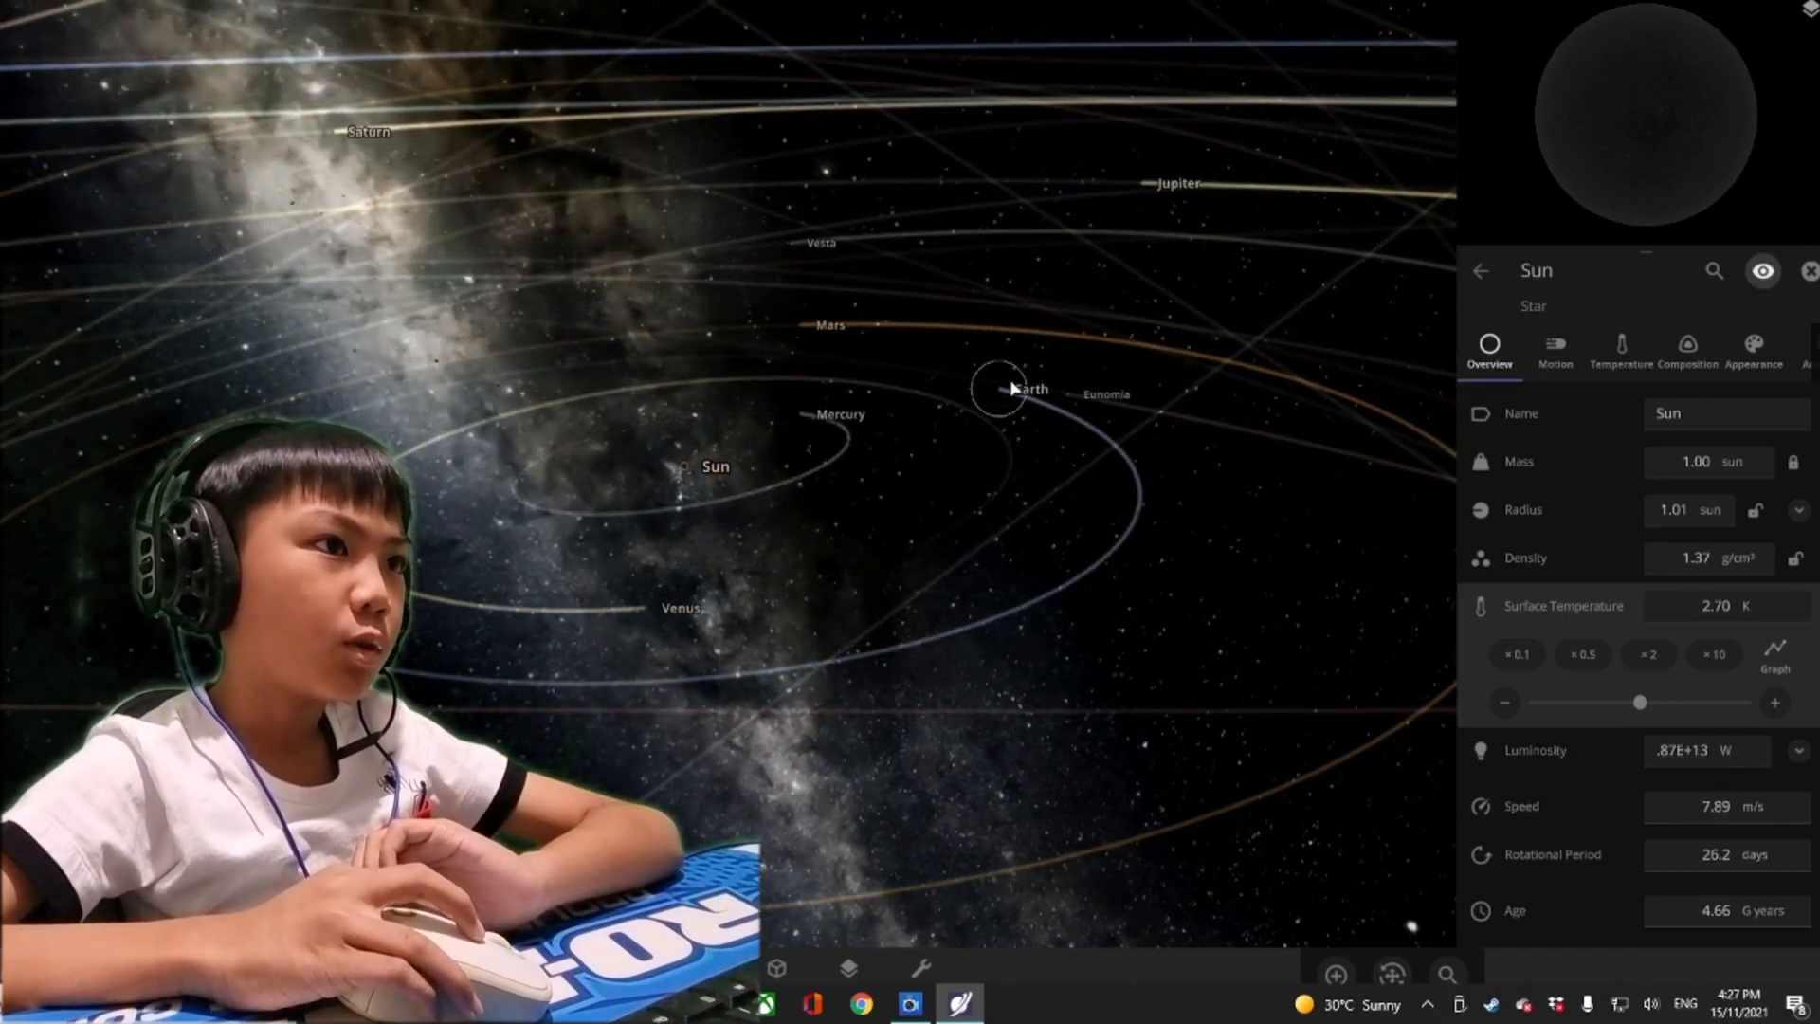
{"action": "left_click", "coordinate": [1000, 389]}
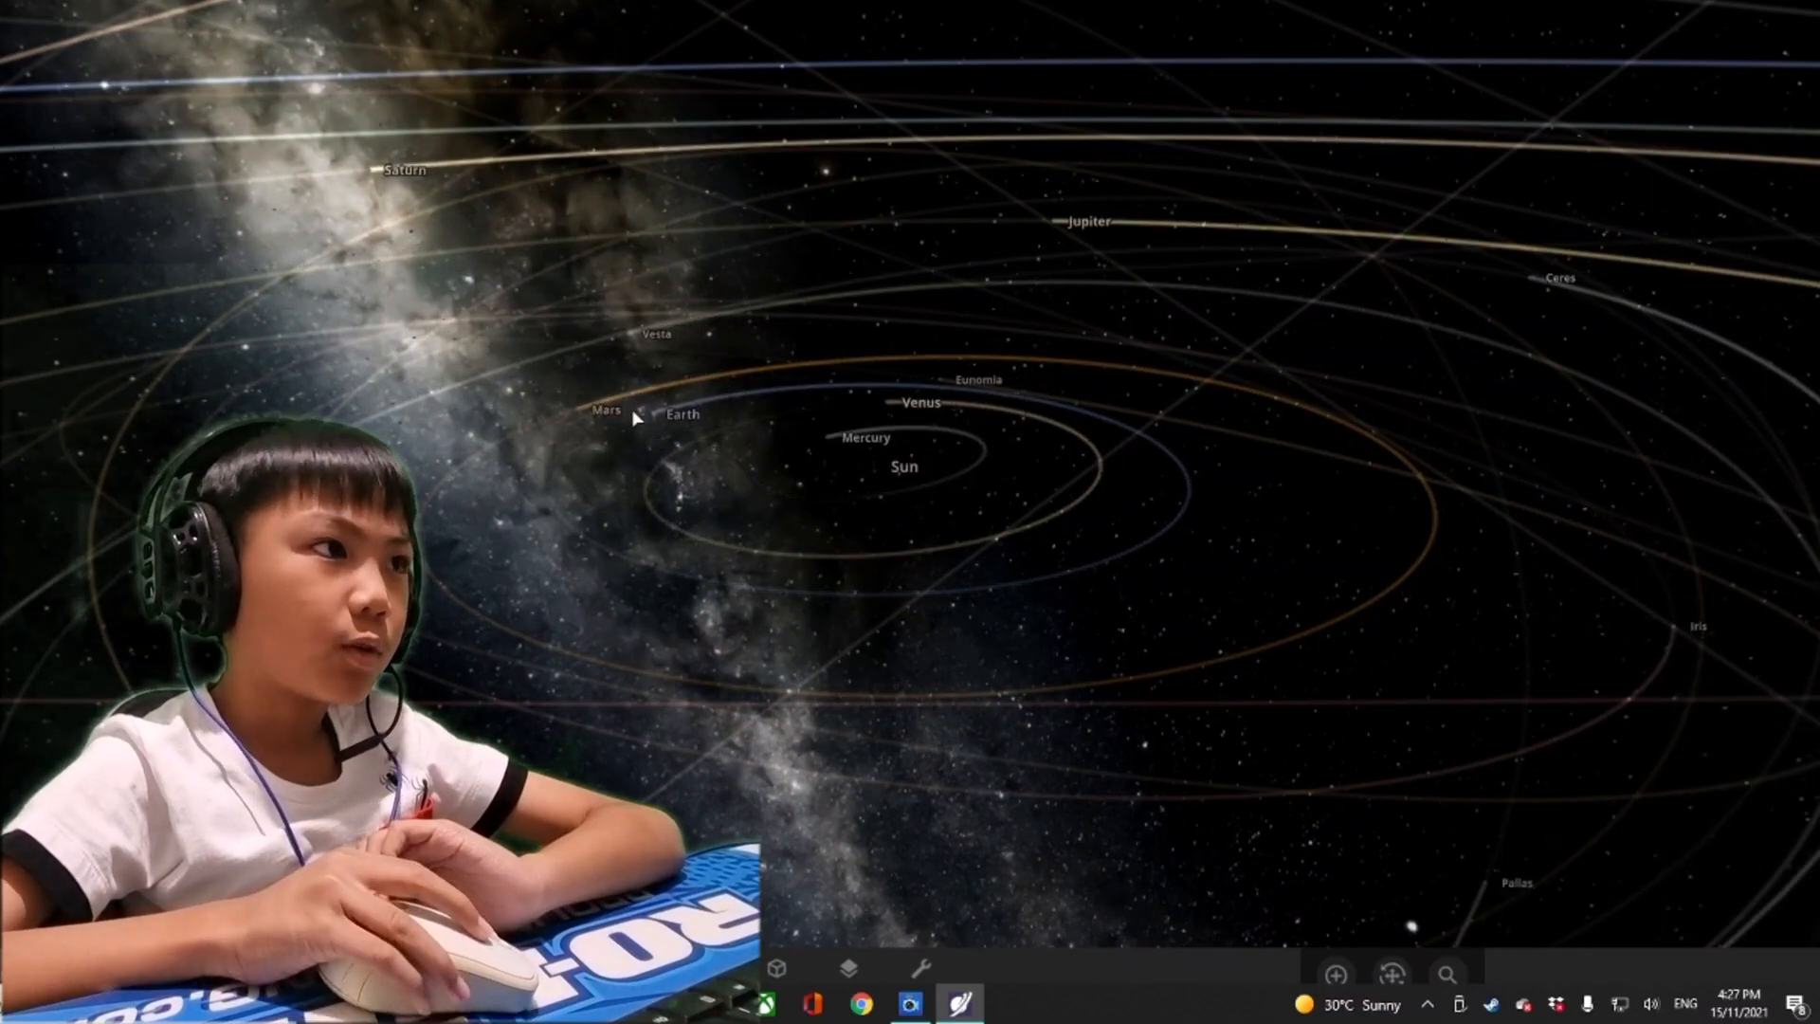
Select Earth and zoom in to show its −17.9 °C summary
{"action": "left_click", "coordinate": [680, 413]}
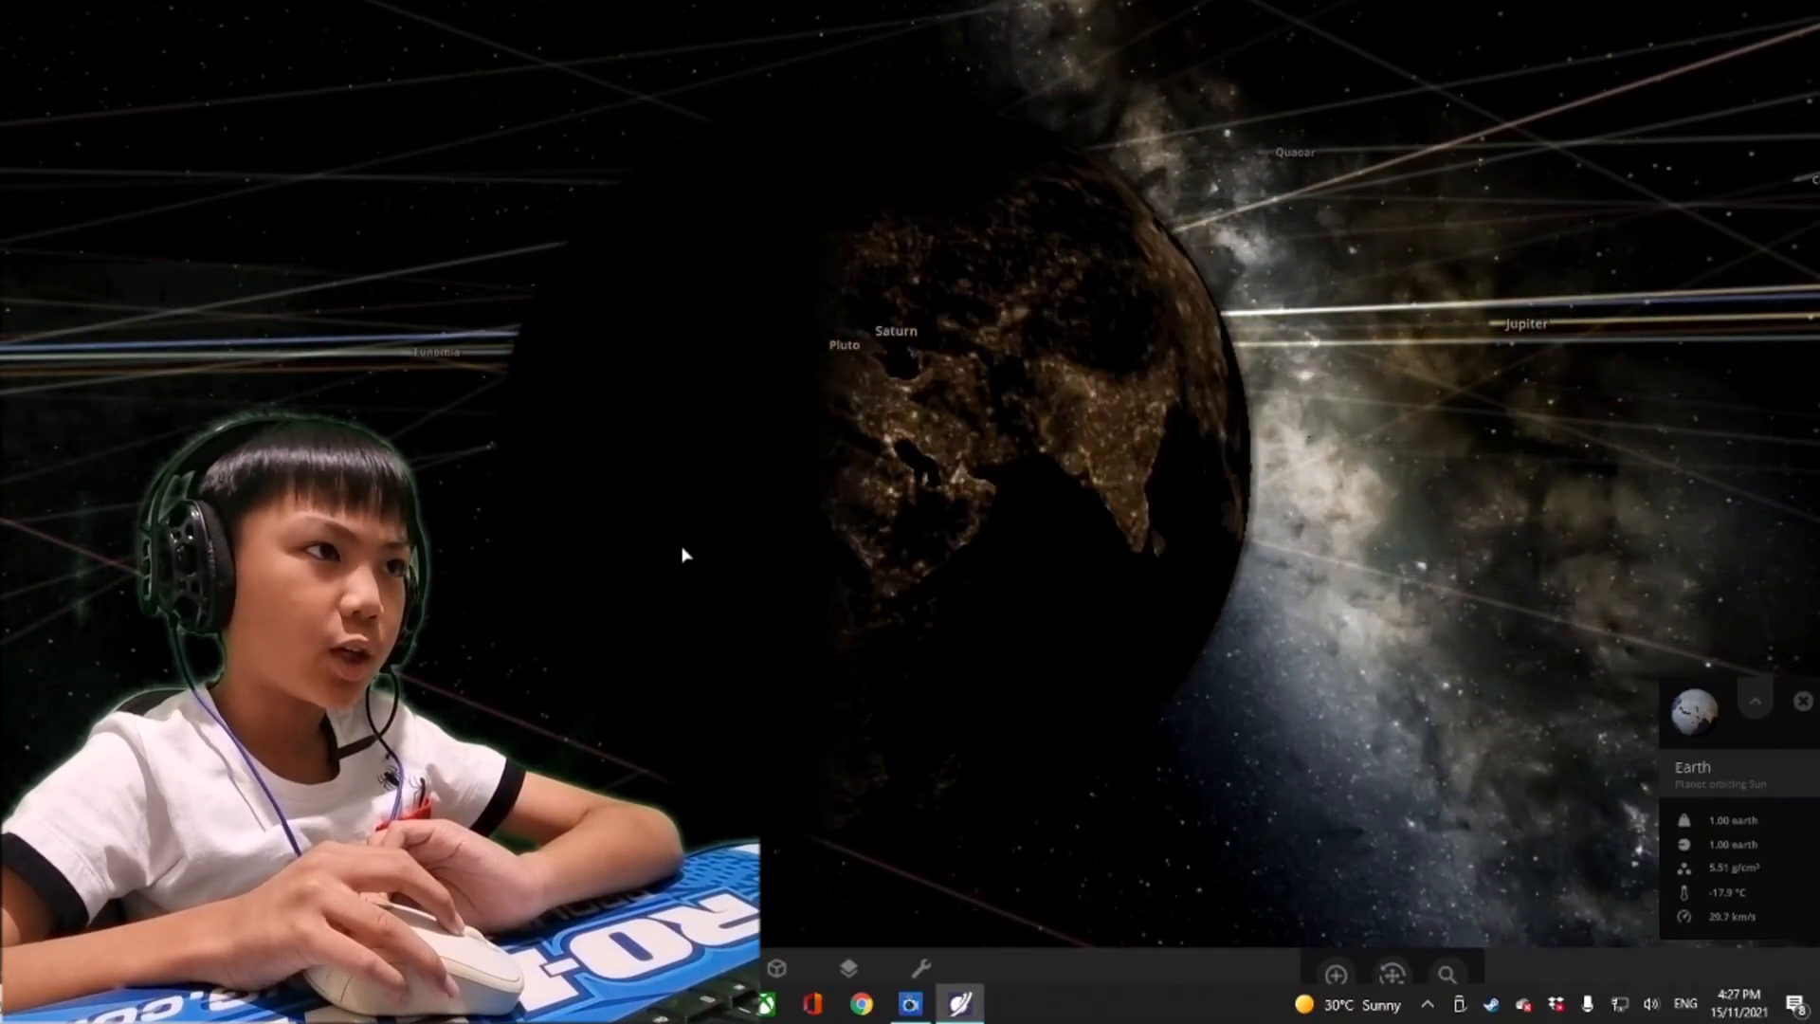
Set scene lighting to Flash Light, then select Mercury among the inner orbits
{"action": "left_click", "coordinate": [847, 994]}
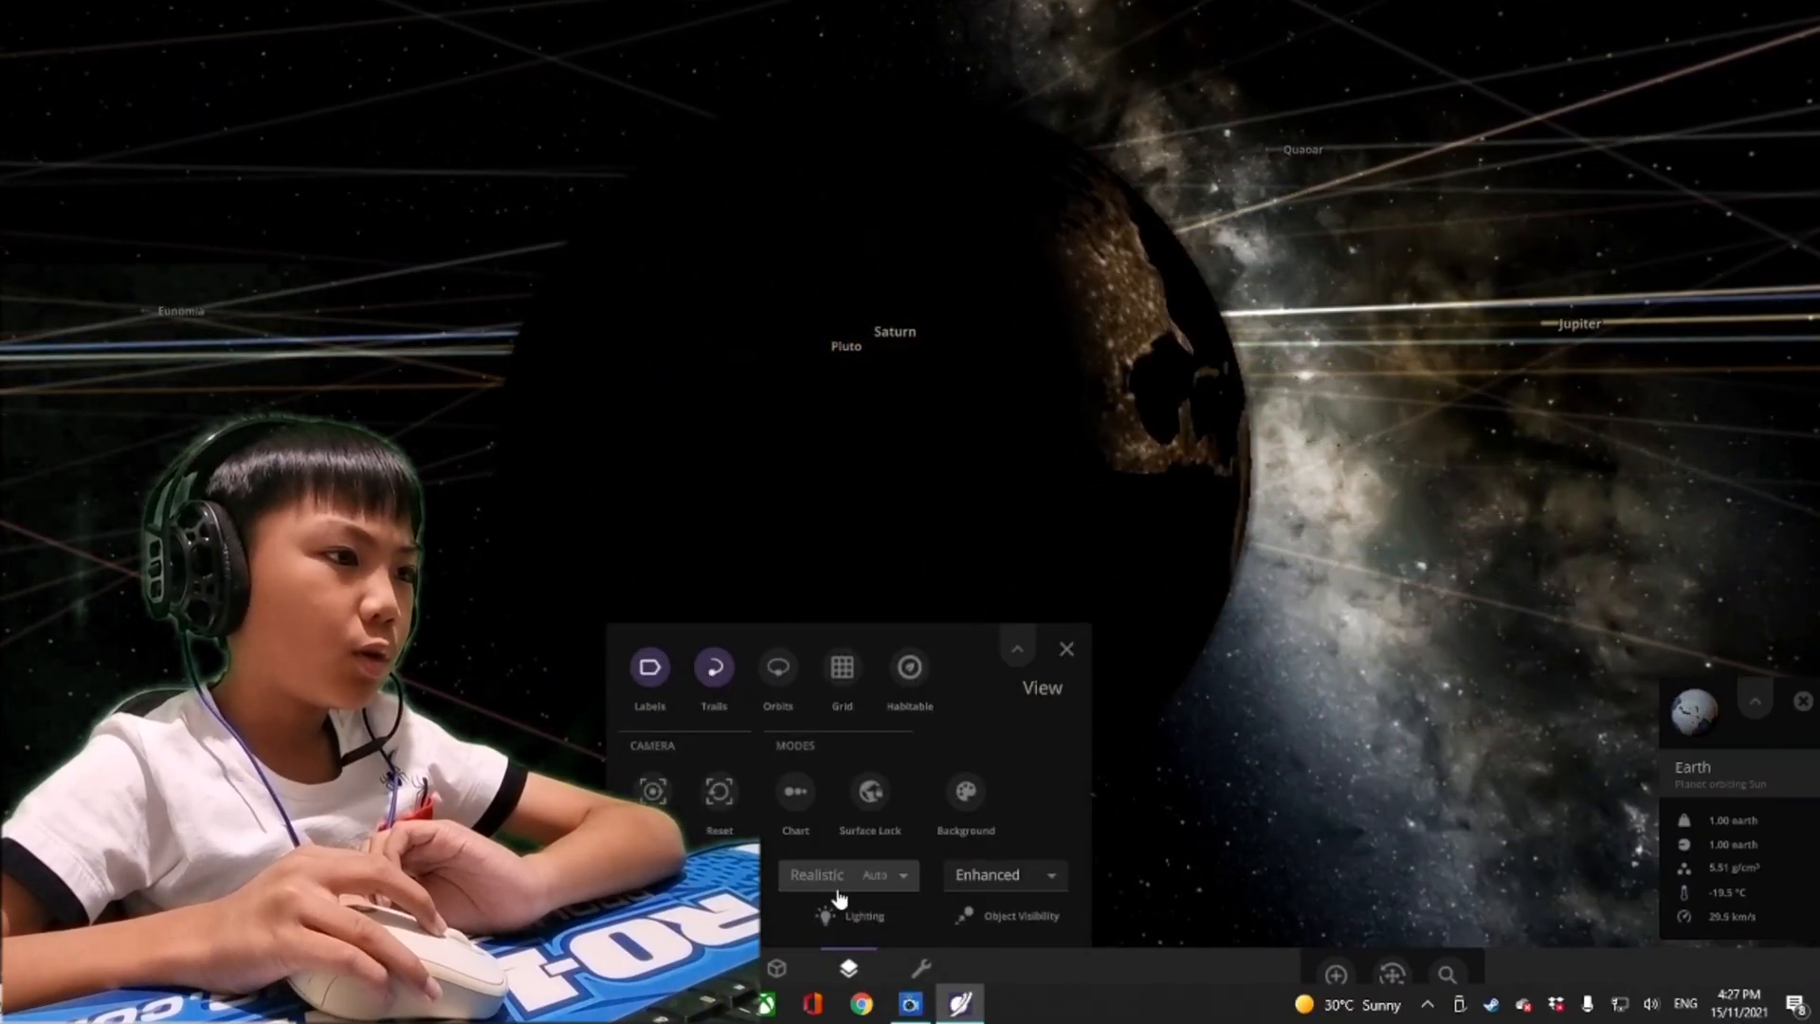
{"action": "left_click", "coordinate": [818, 875]}
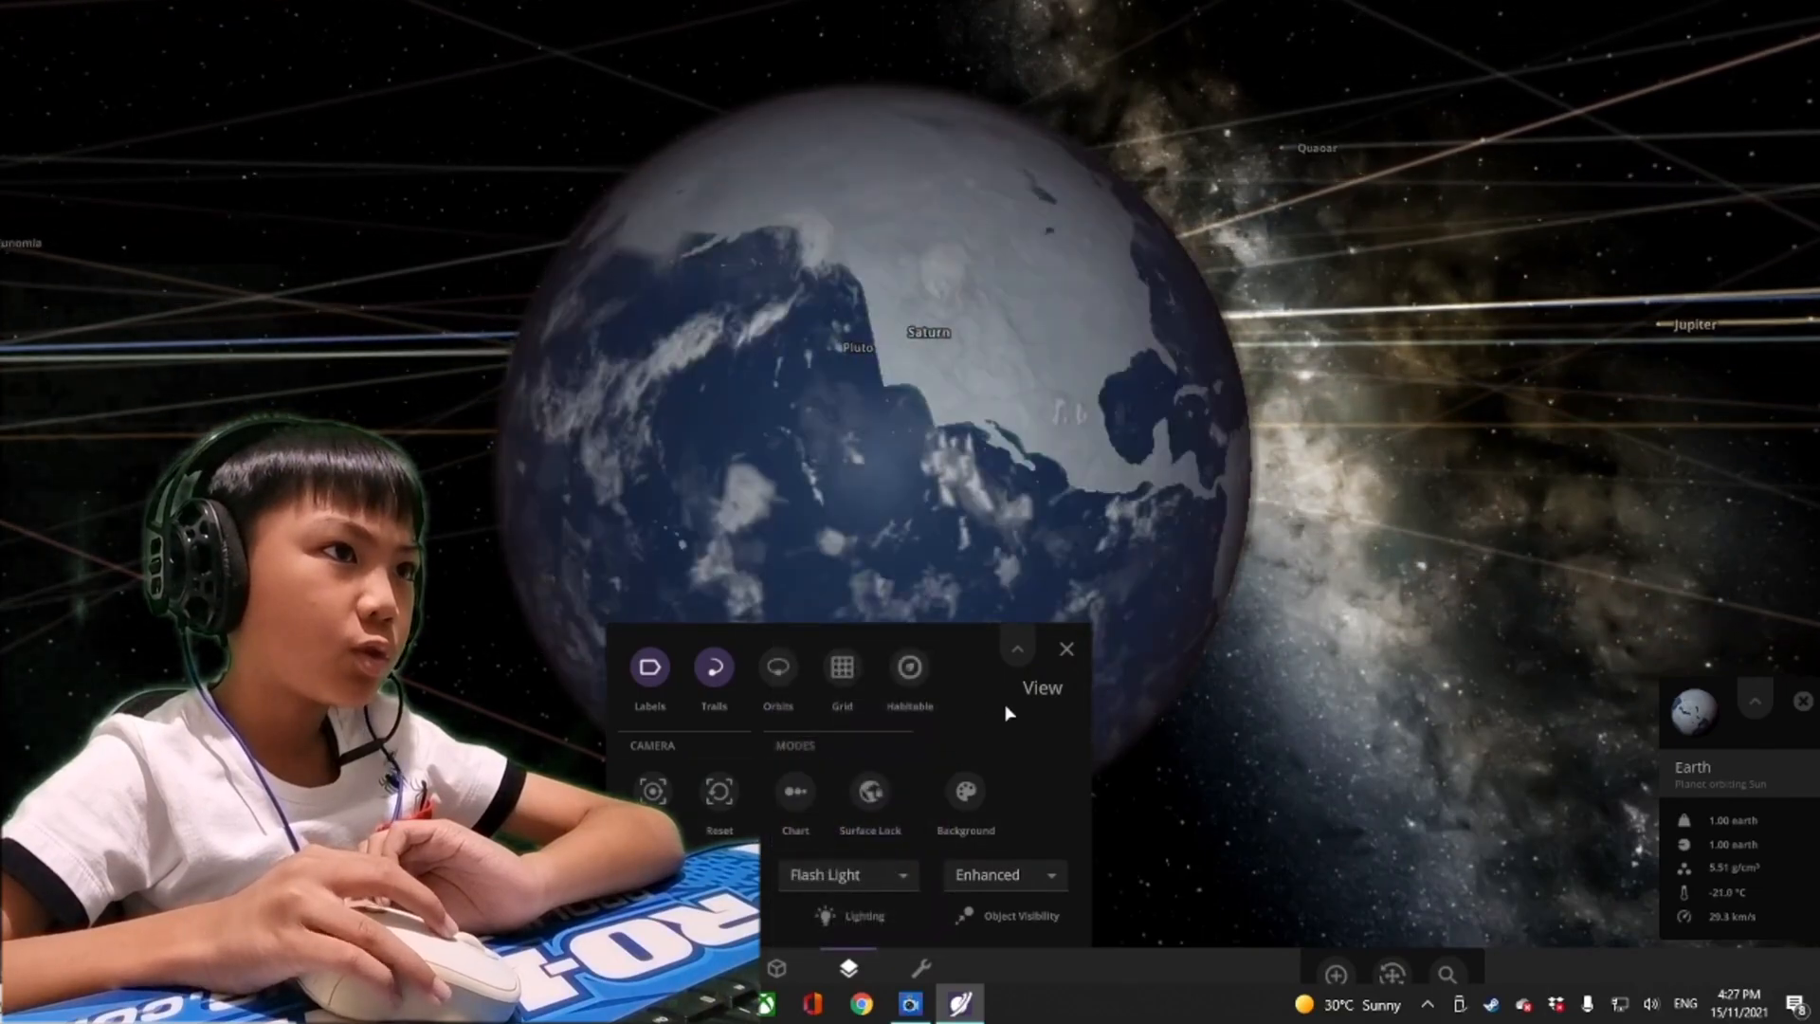
{"action": "left_click", "coordinate": [1067, 648]}
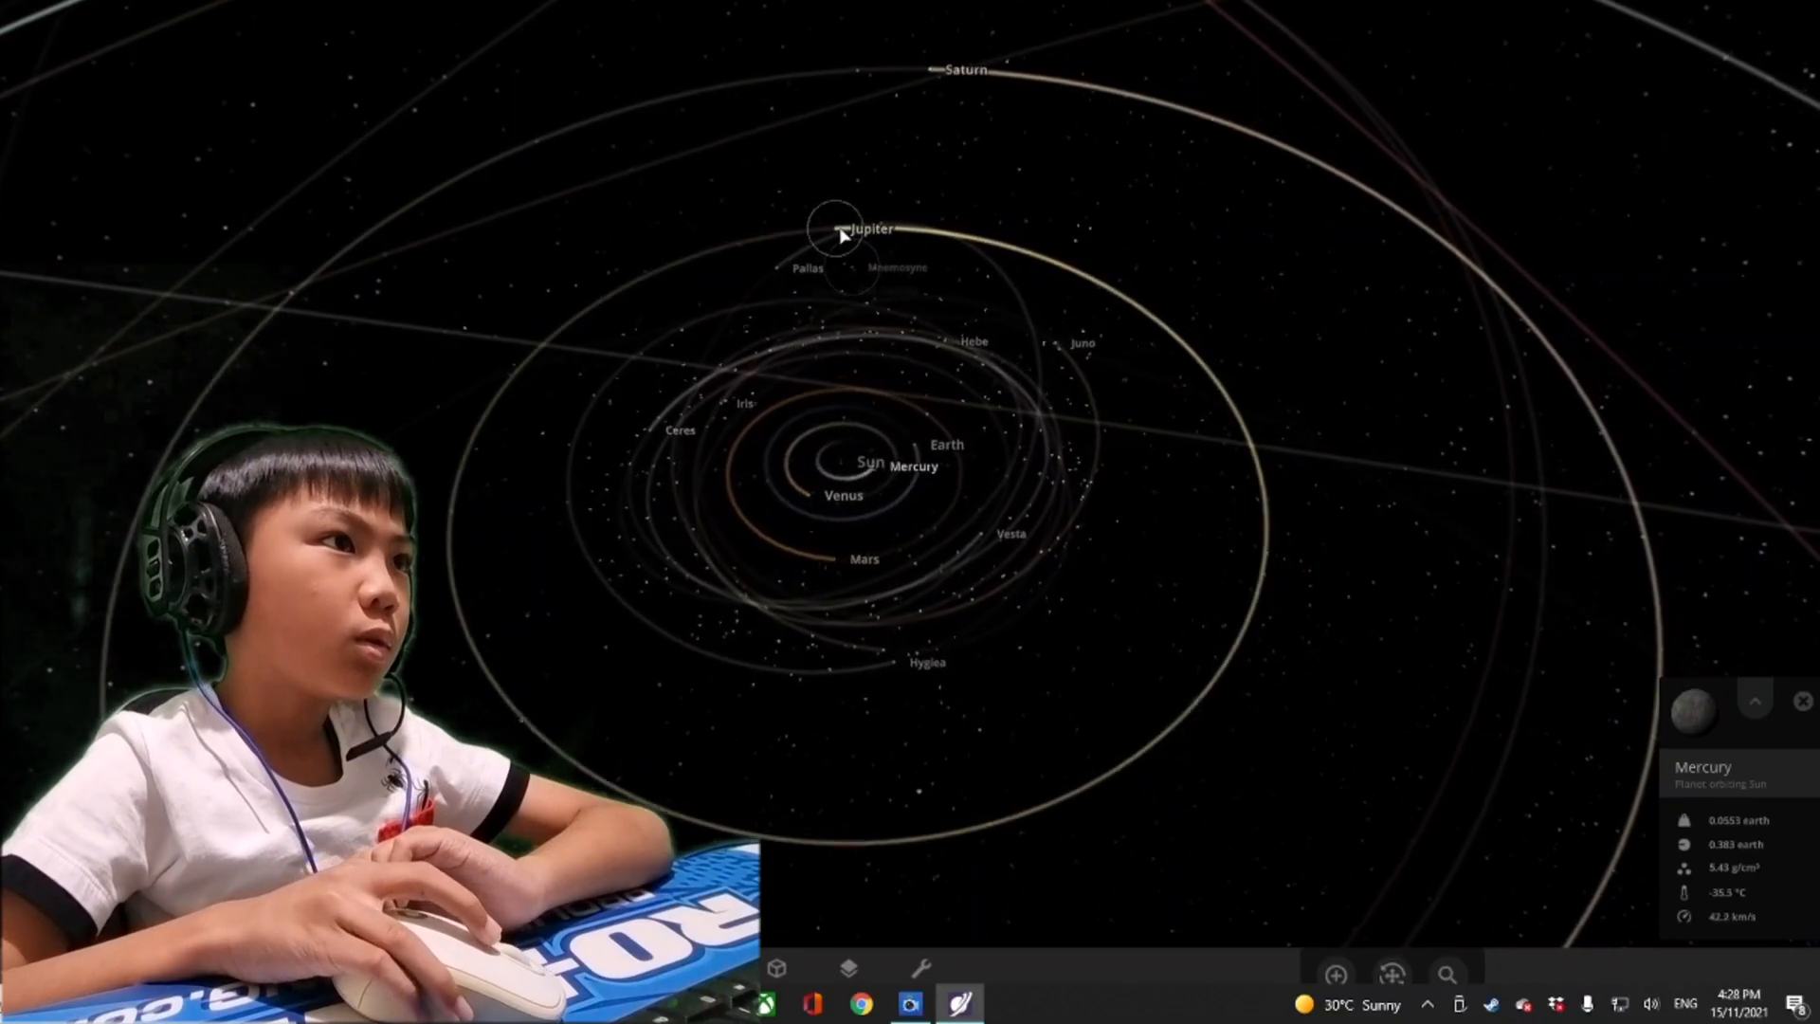
Select Saturn and zoom in to show its −249 °C summary
{"action": "left_click", "coordinate": [842, 235]}
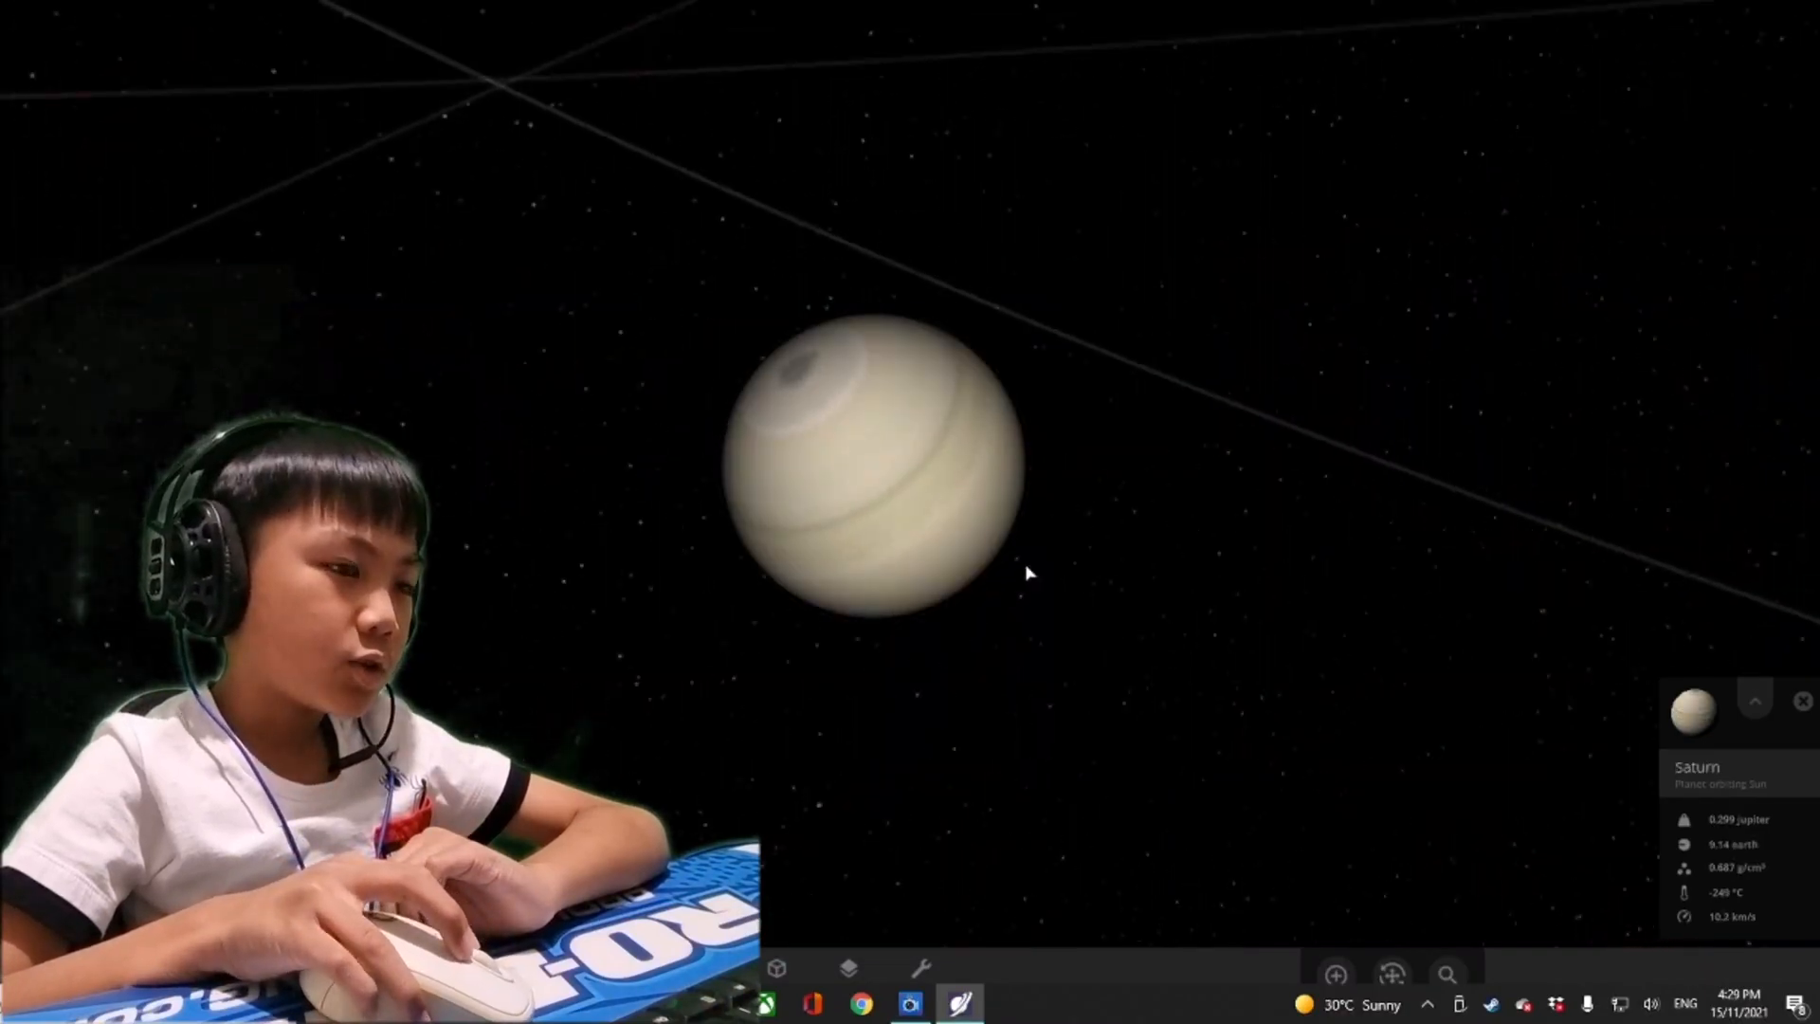
Add rings to Saturn, put away the ring options, and focus on Uranus
{"action": "left_click", "coordinate": [916, 971]}
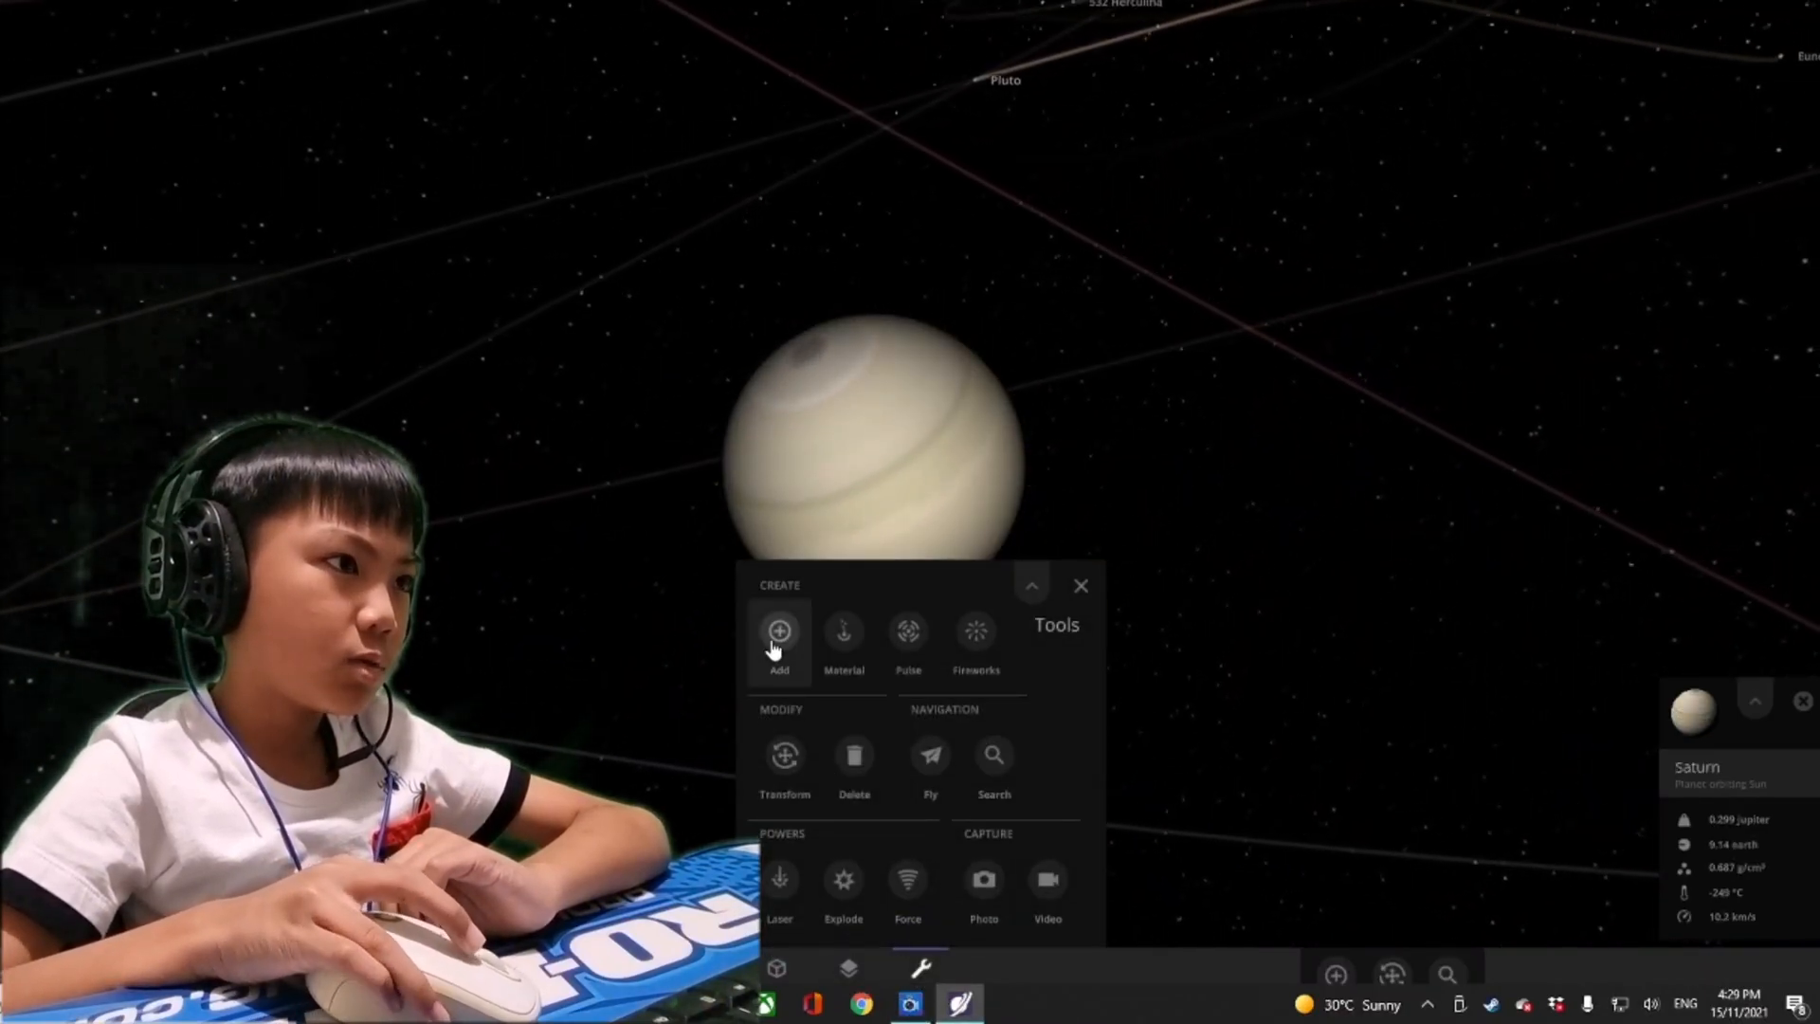
{"action": "left_click", "coordinate": [780, 630]}
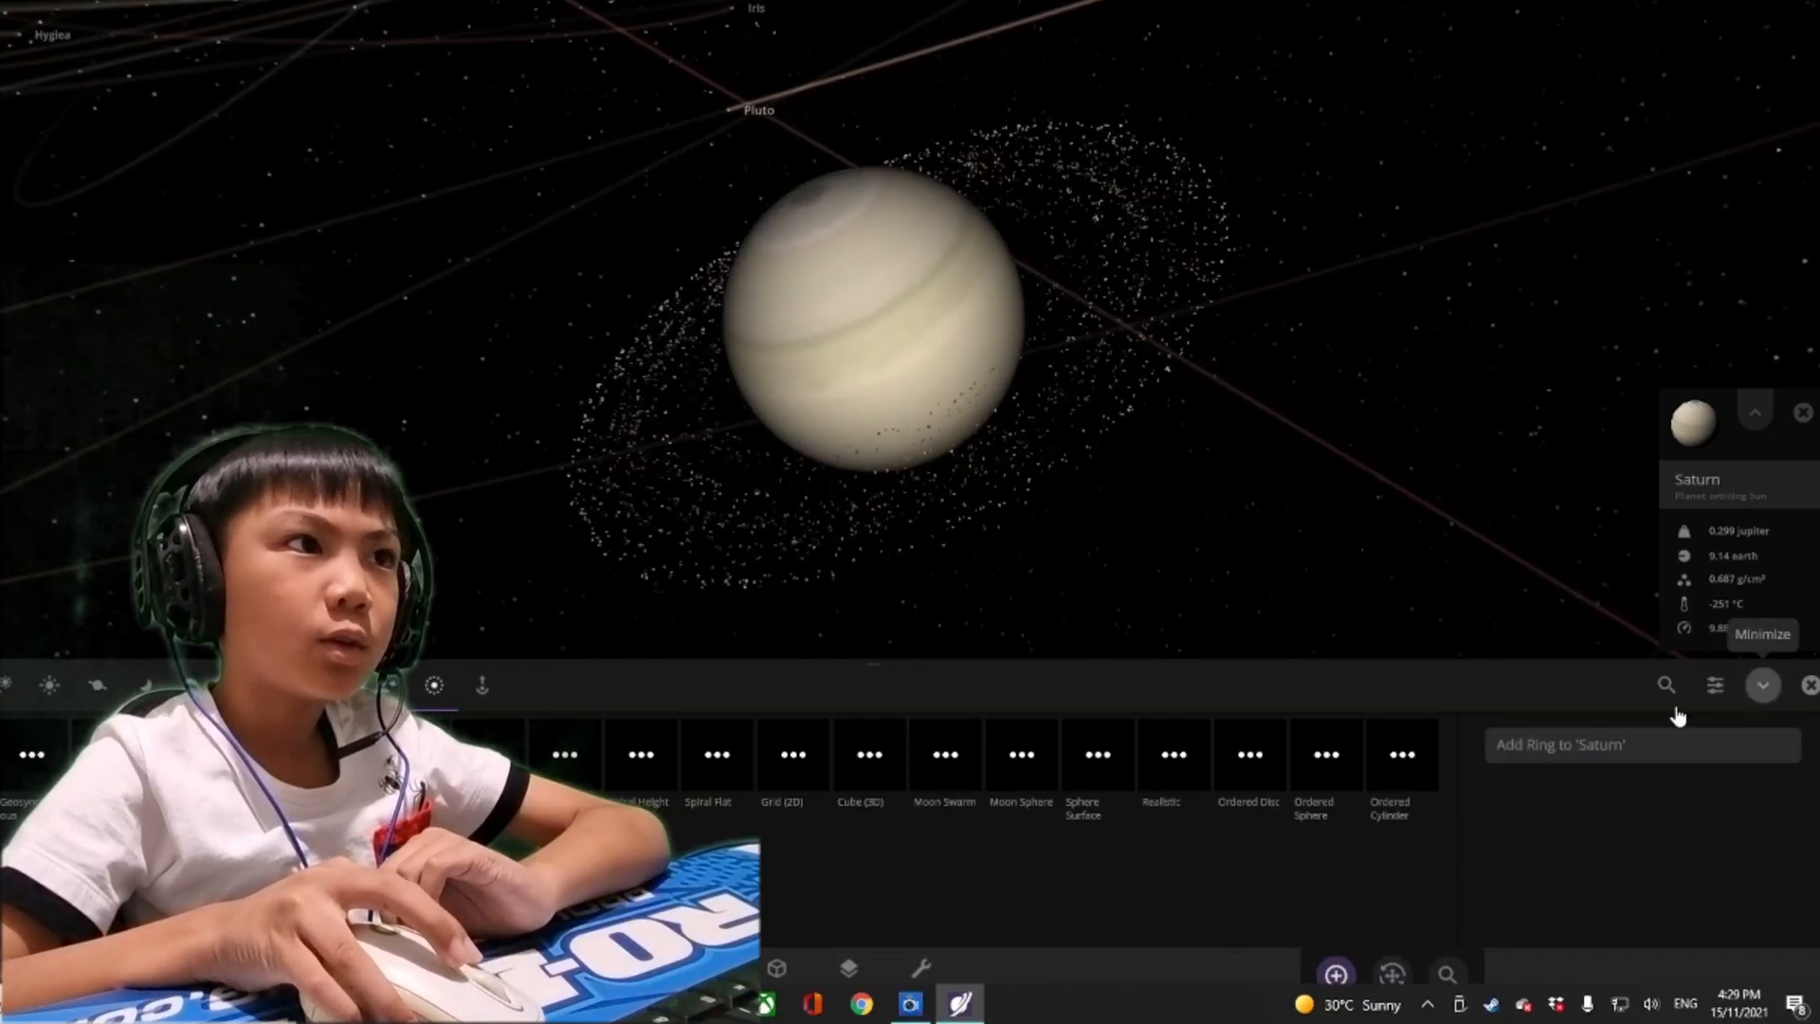
{"action": "left_click", "coordinate": [1763, 685]}
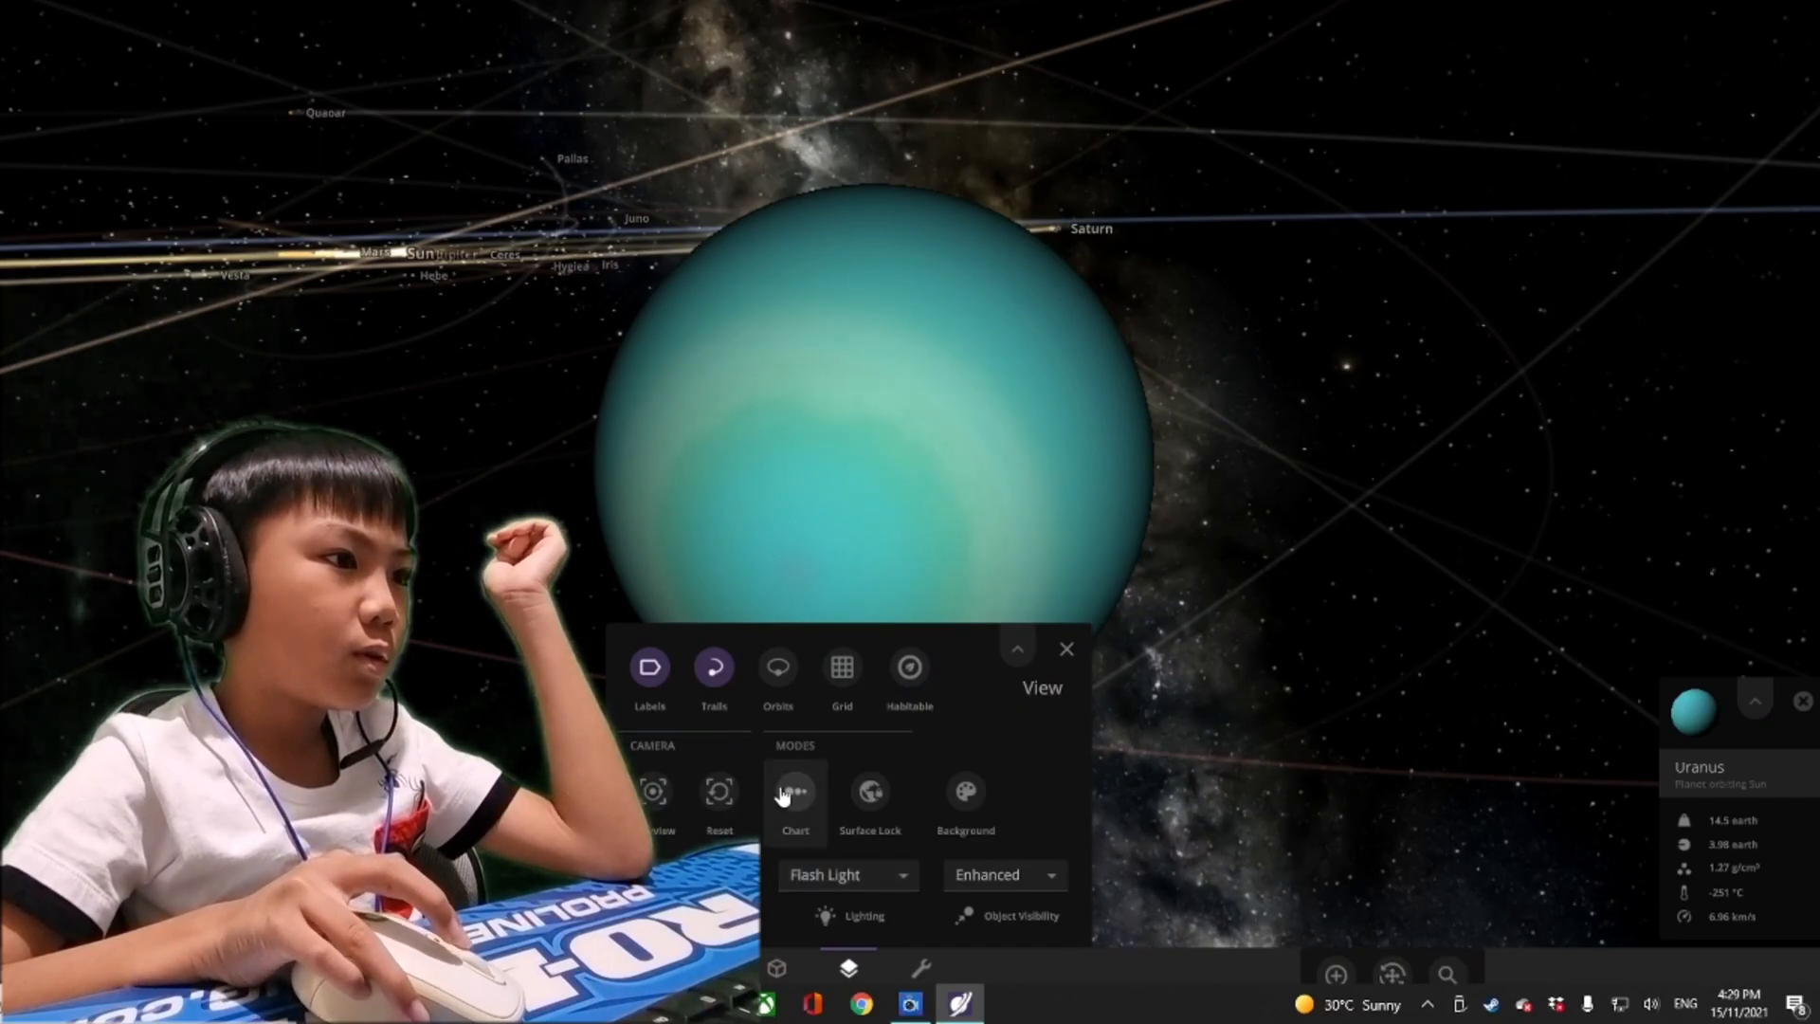
Switch to Chart mode to compare the Sun, planets and dwarf planets by size
{"action": "left_click", "coordinate": [795, 791]}
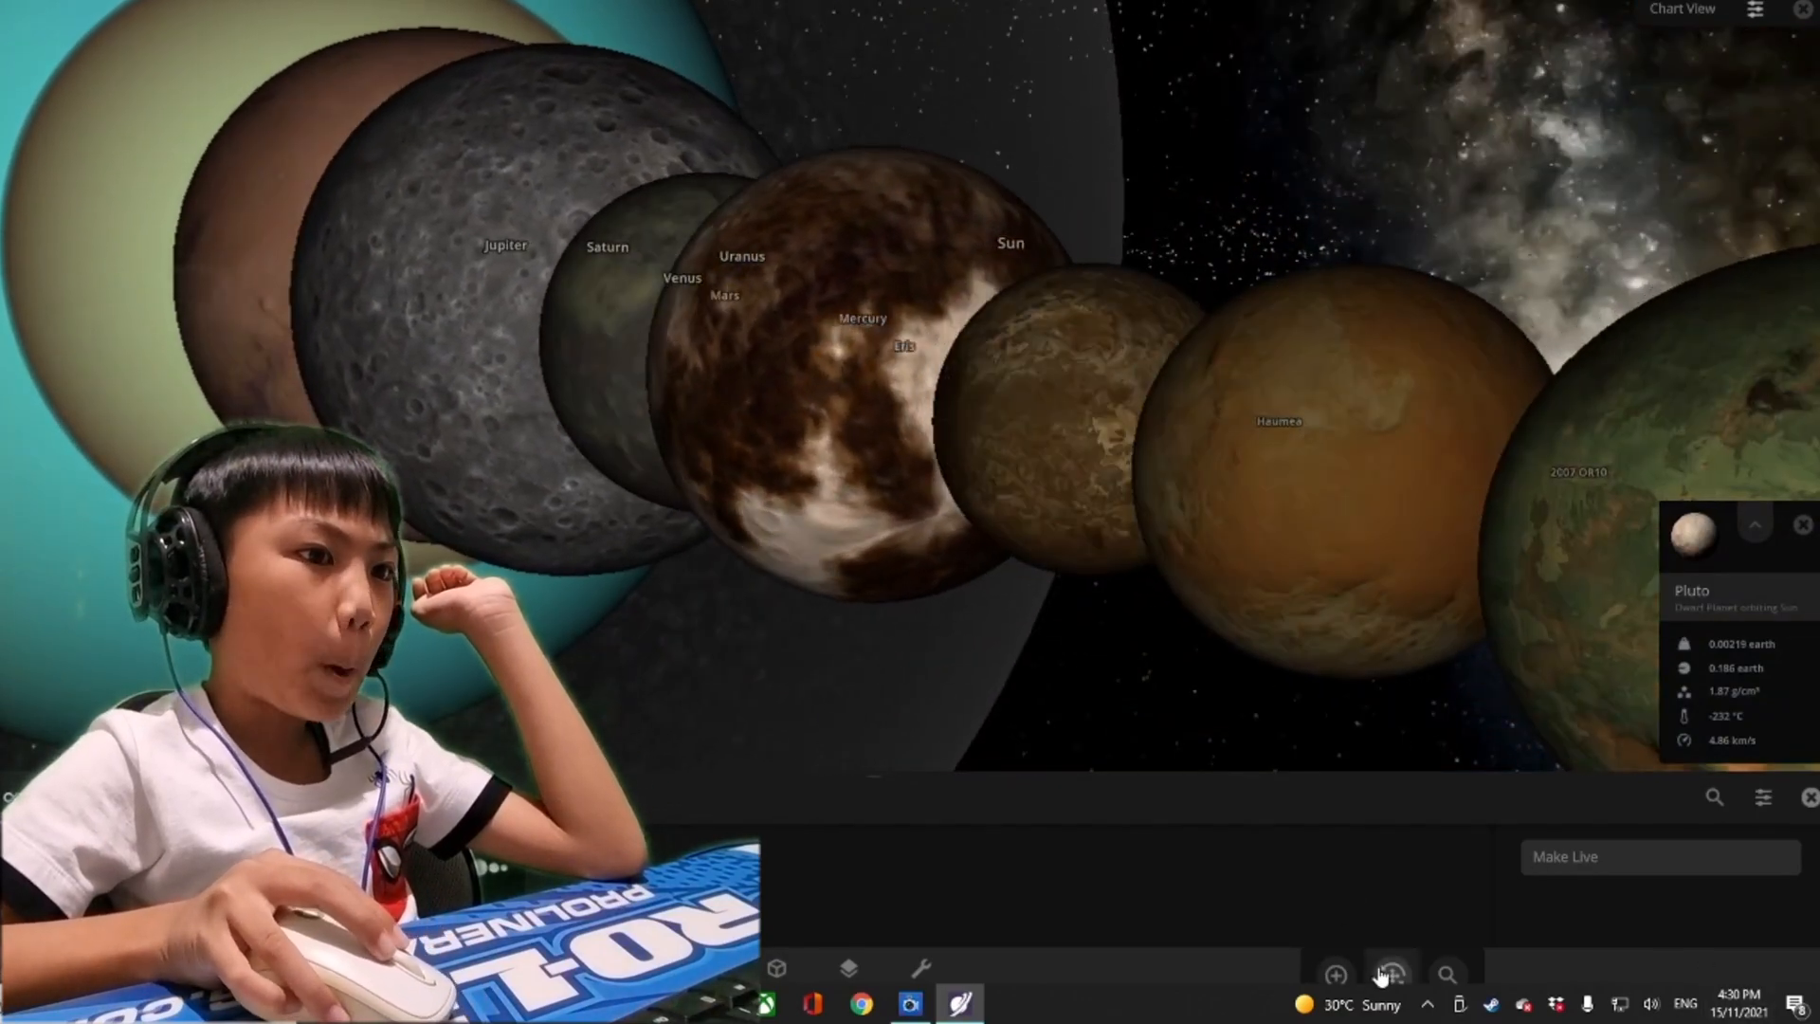
Zoom out of the chart and exit Chart View back to the orbital view
{"action": "left_click", "coordinate": [1390, 974]}
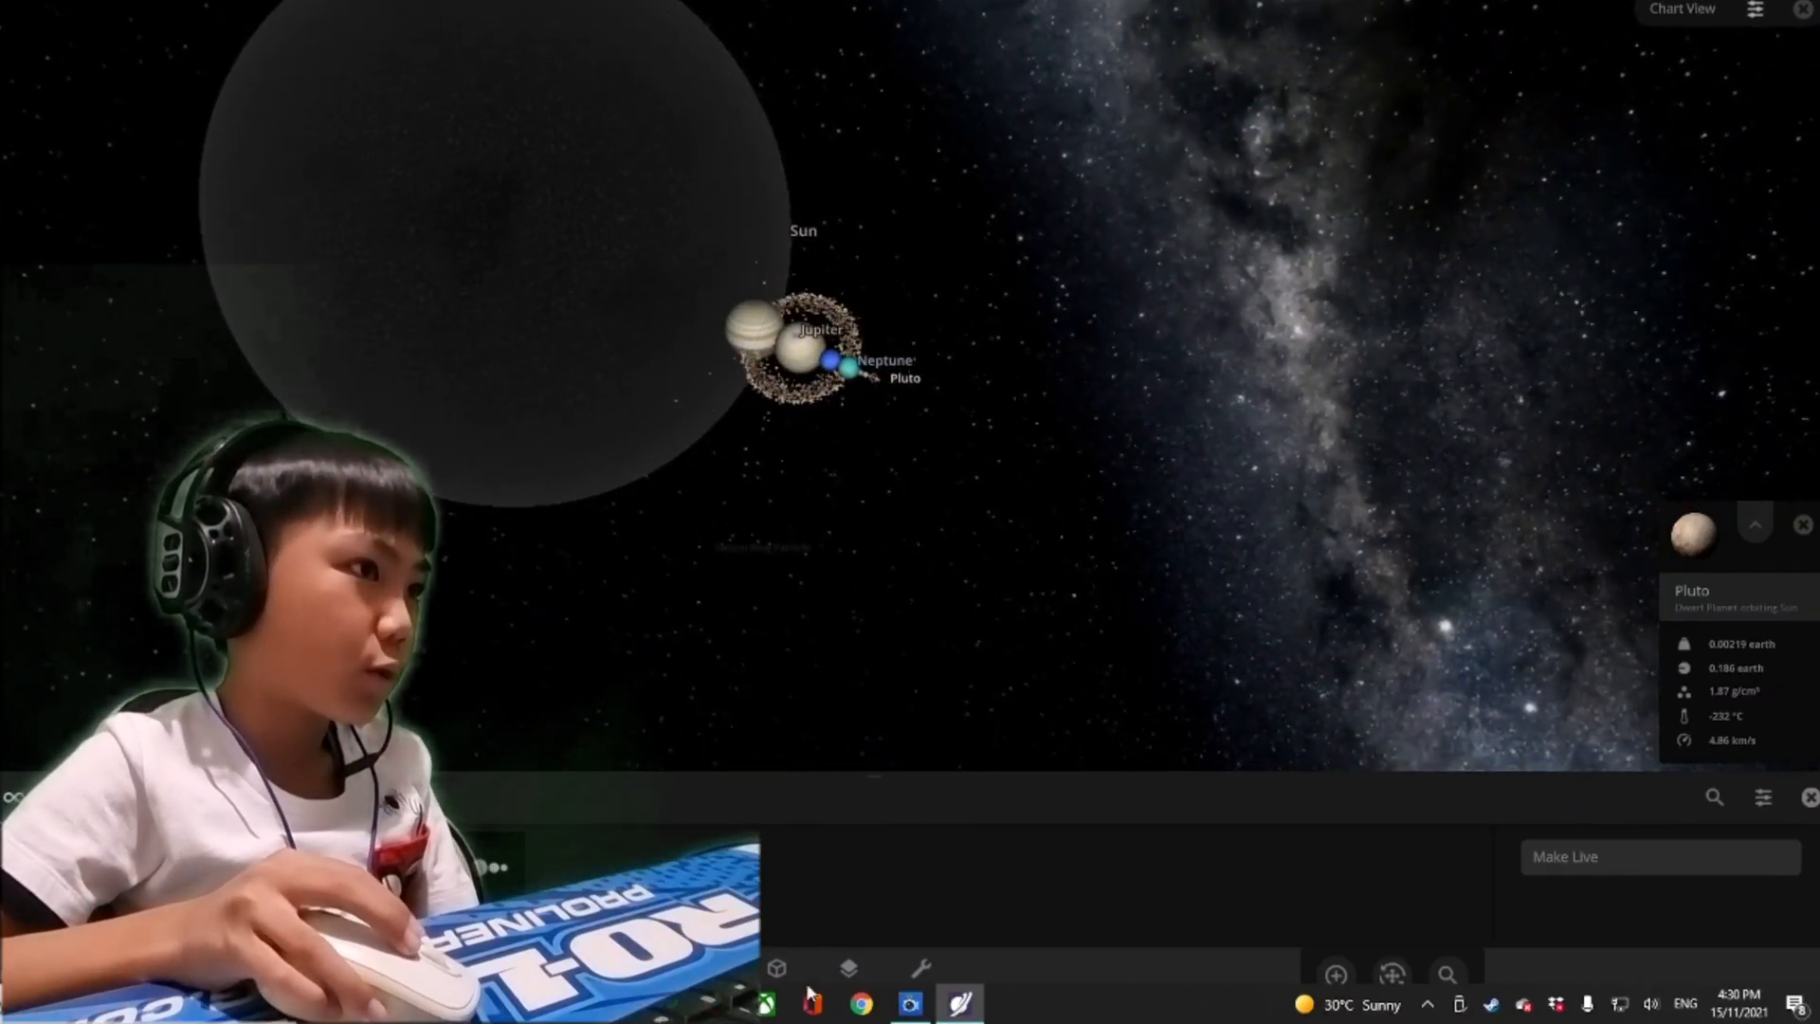
{"action": "left_click", "coordinate": [841, 971]}
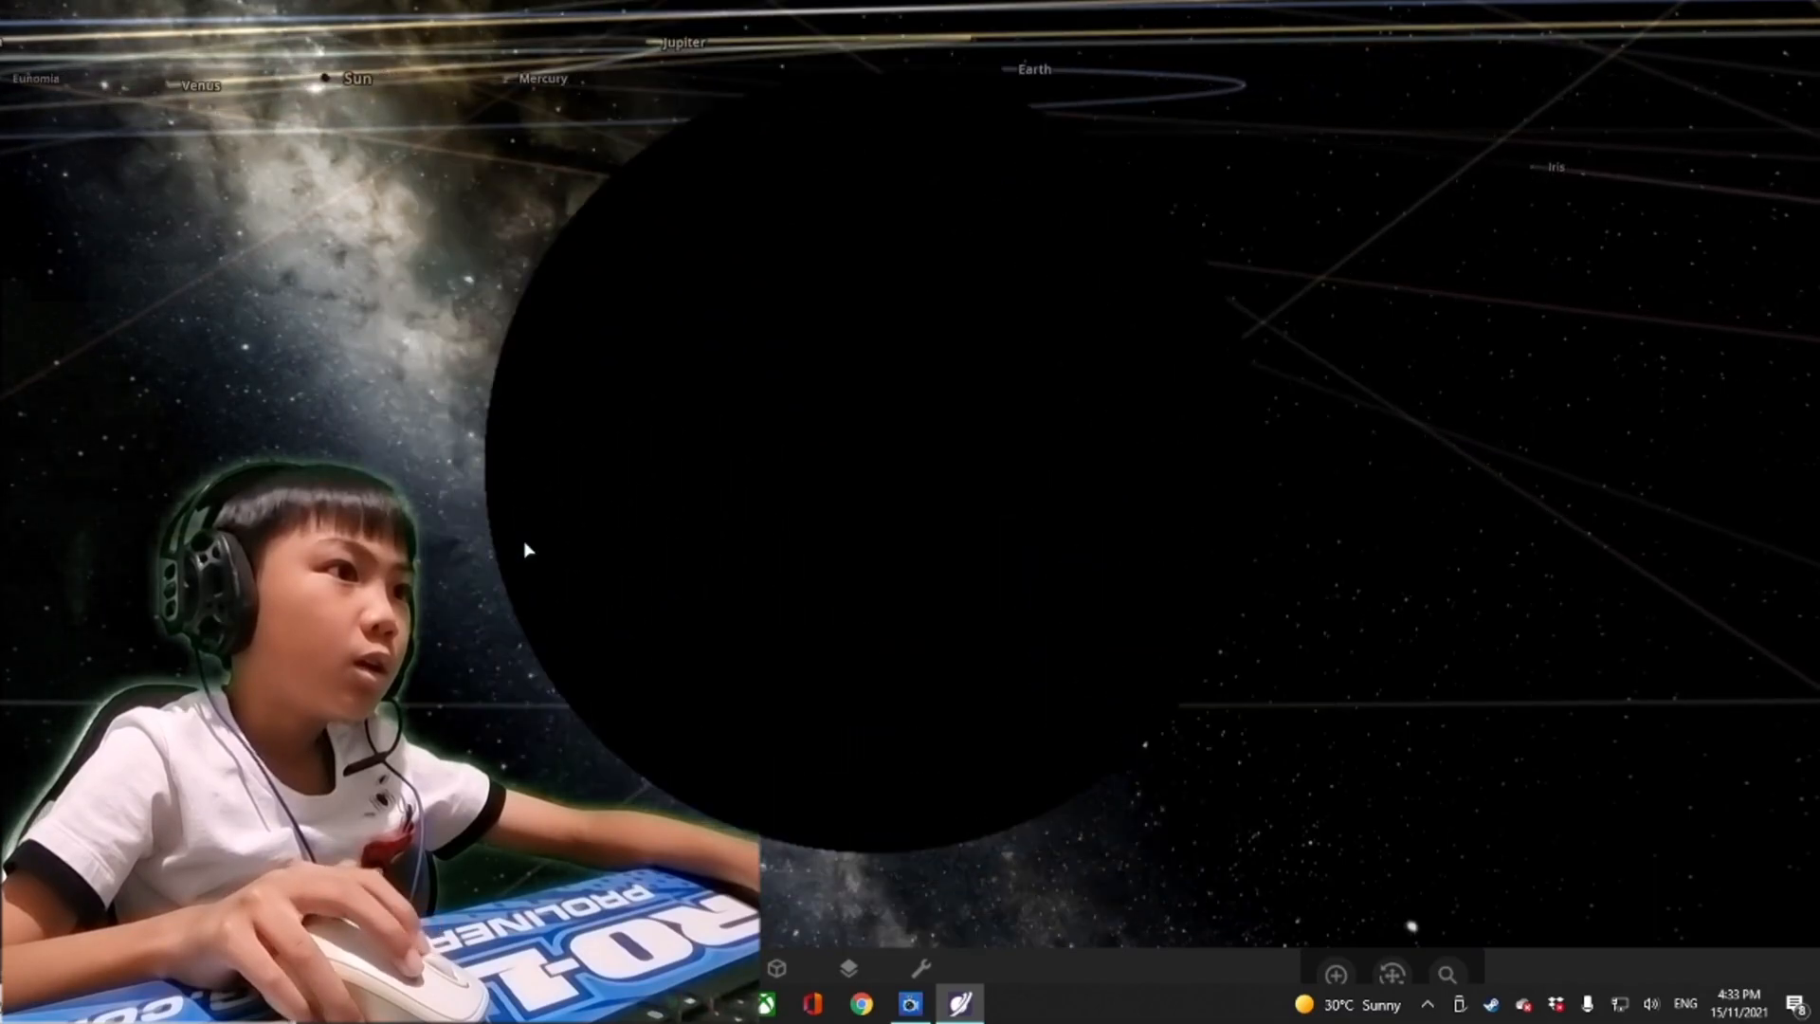
Switch lighting to Flash Light and show the Mercury, Venus, Earth and Mars orbits
{"action": "left_click", "coordinate": [848, 972]}
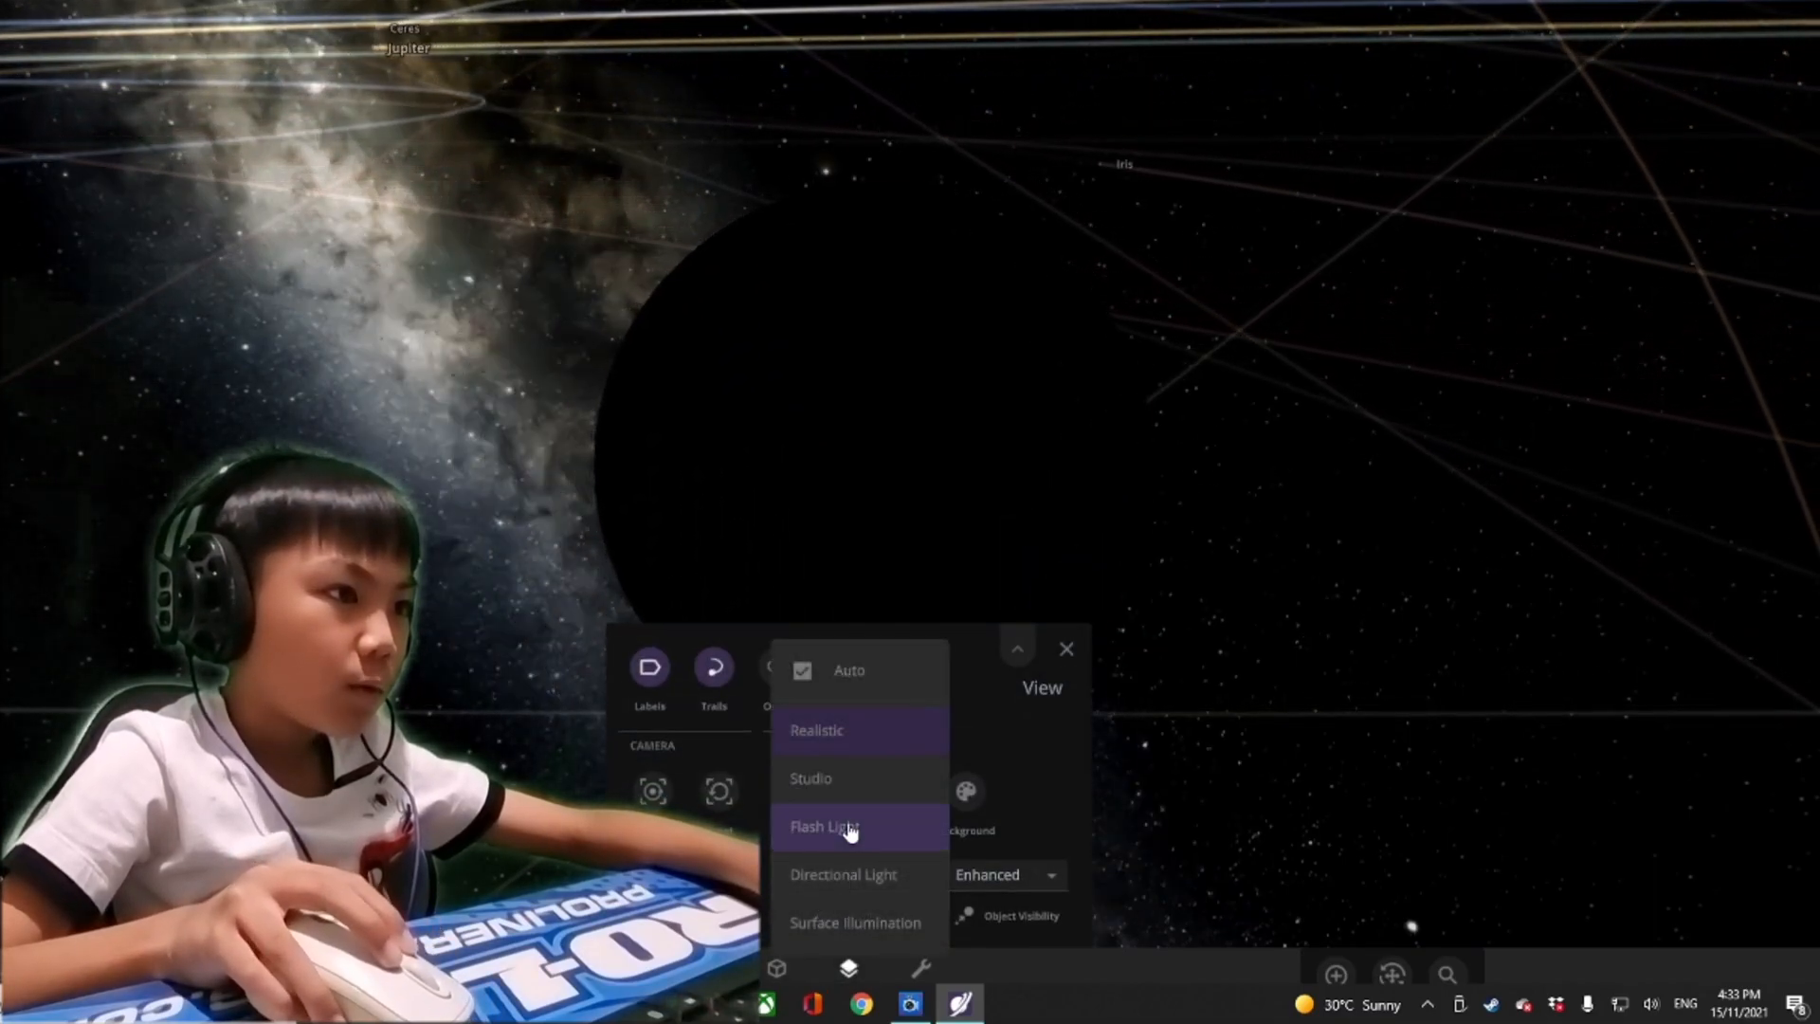
{"action": "left_click", "coordinate": [824, 827]}
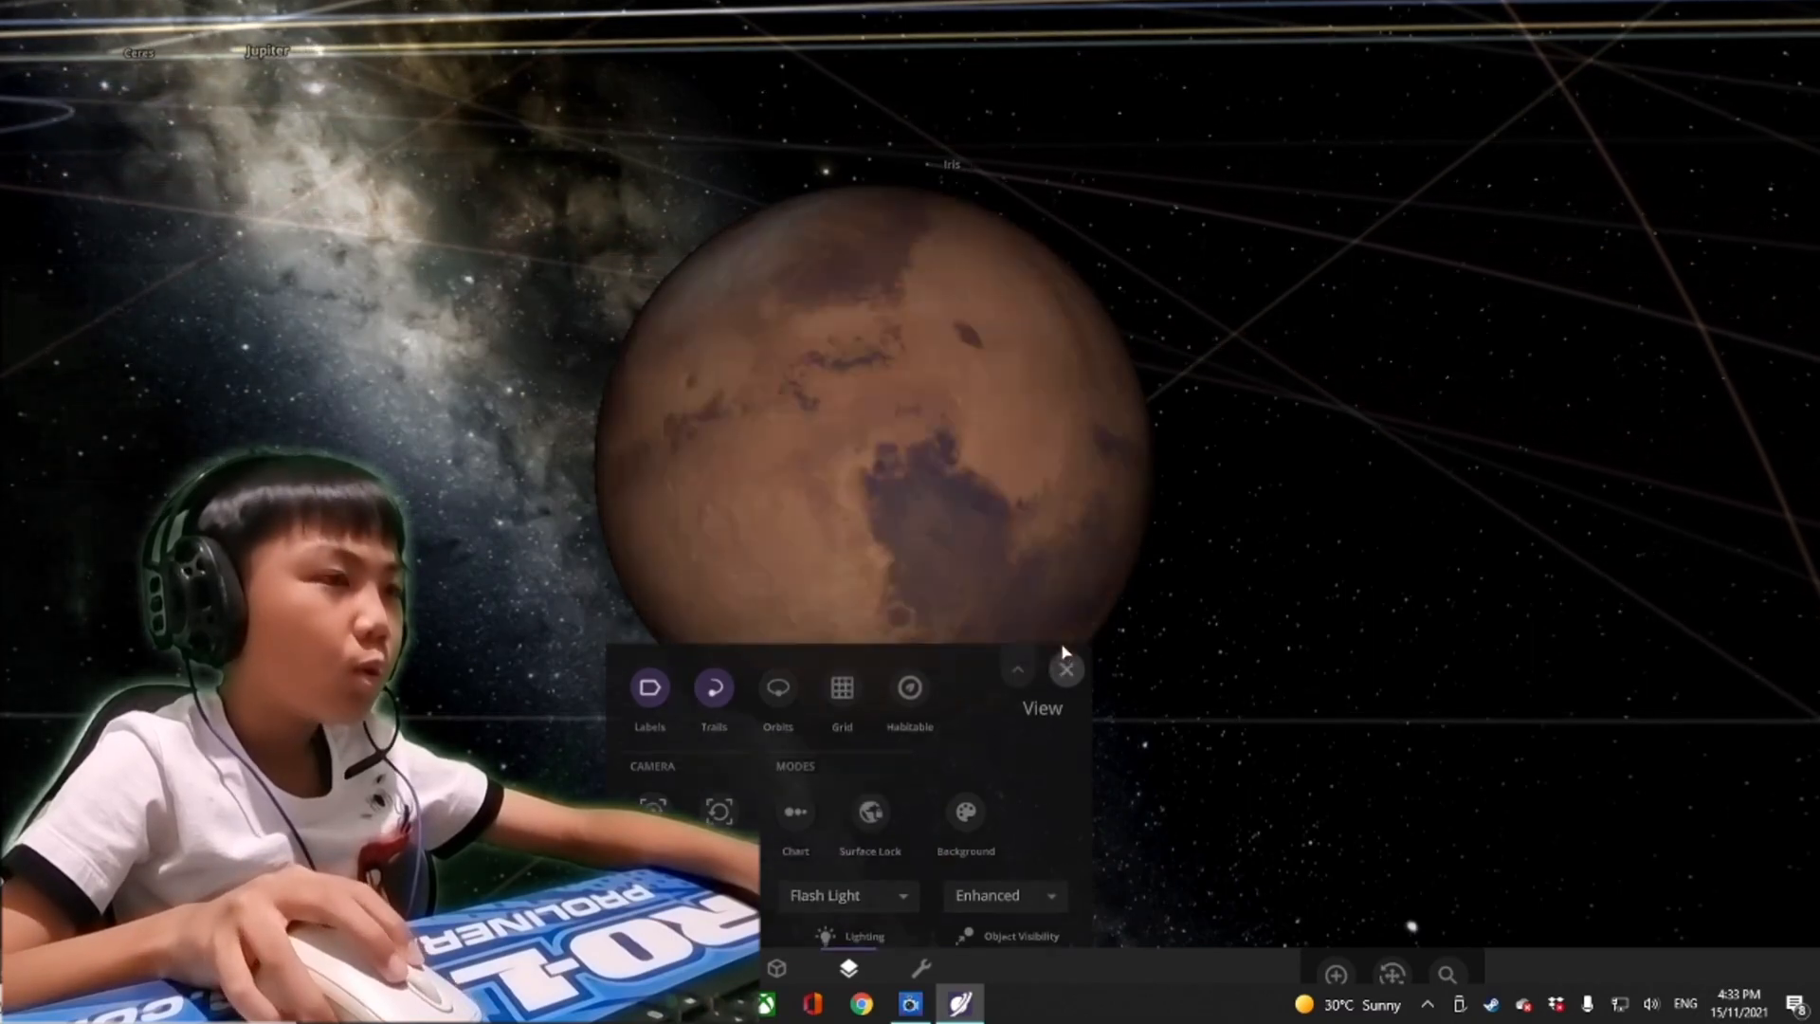
{"action": "left_click", "coordinate": [1065, 669]}
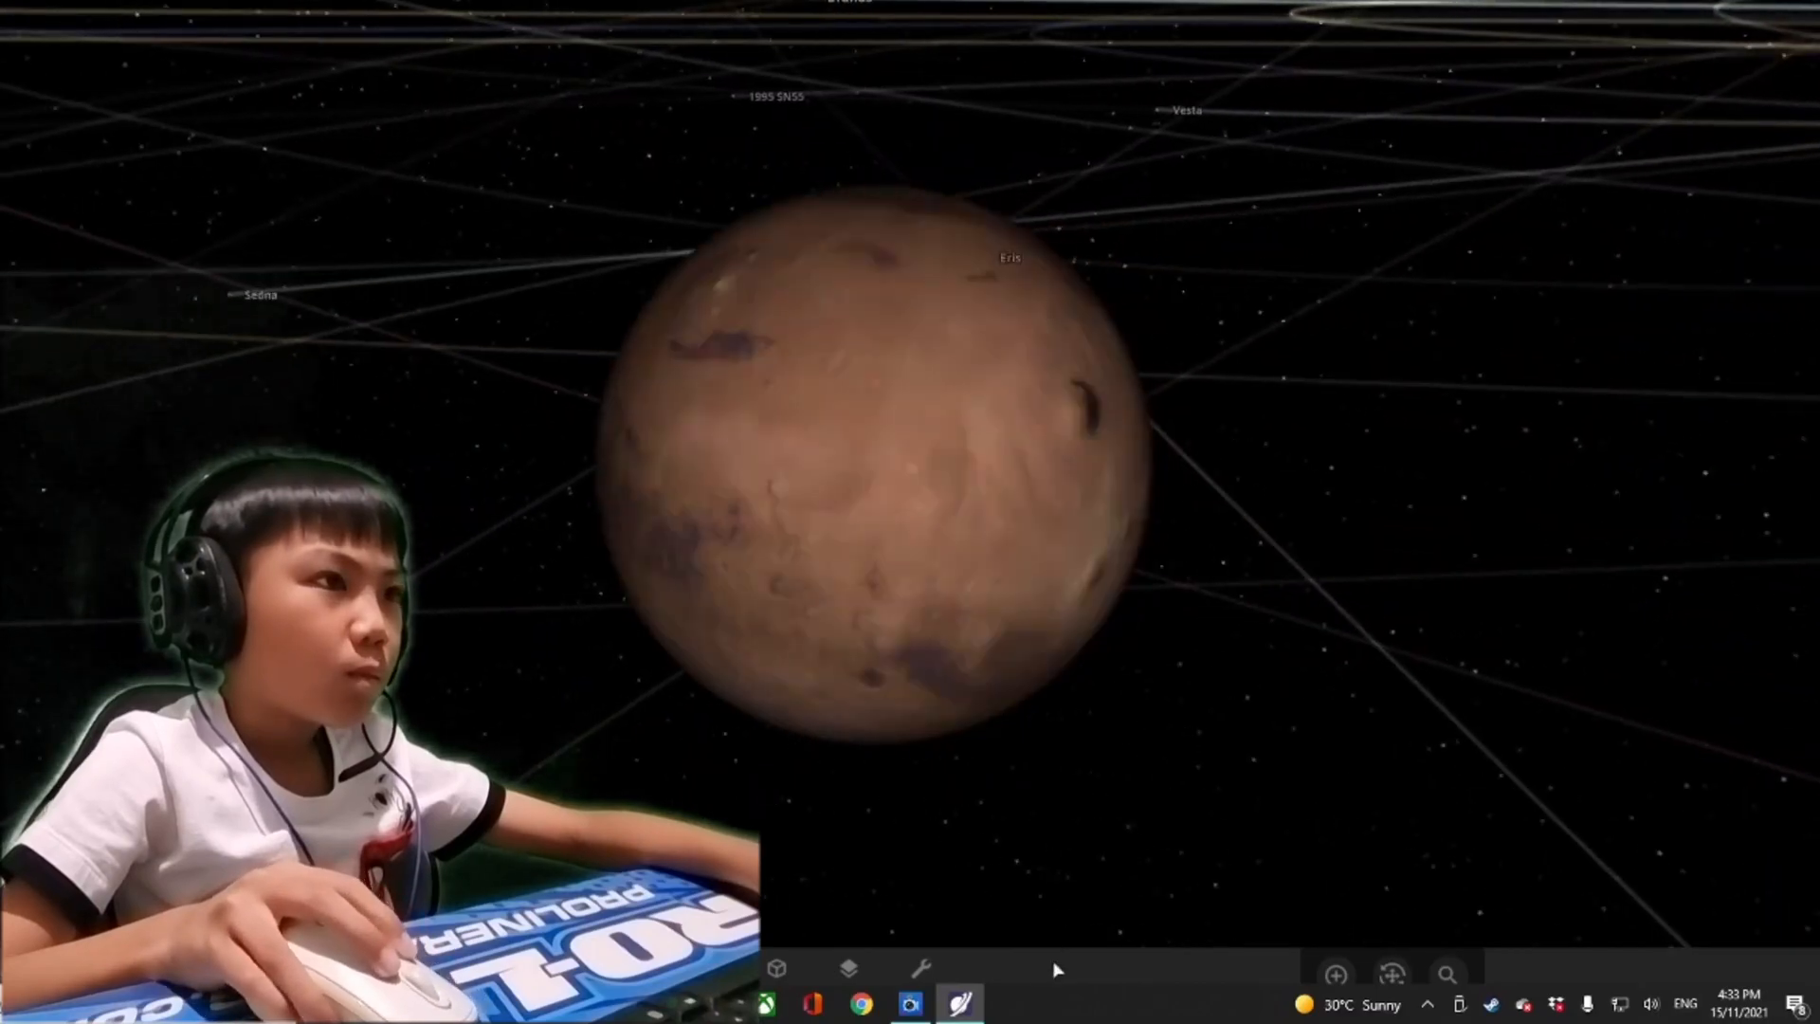
{"action": "left_click", "coordinate": [848, 969]}
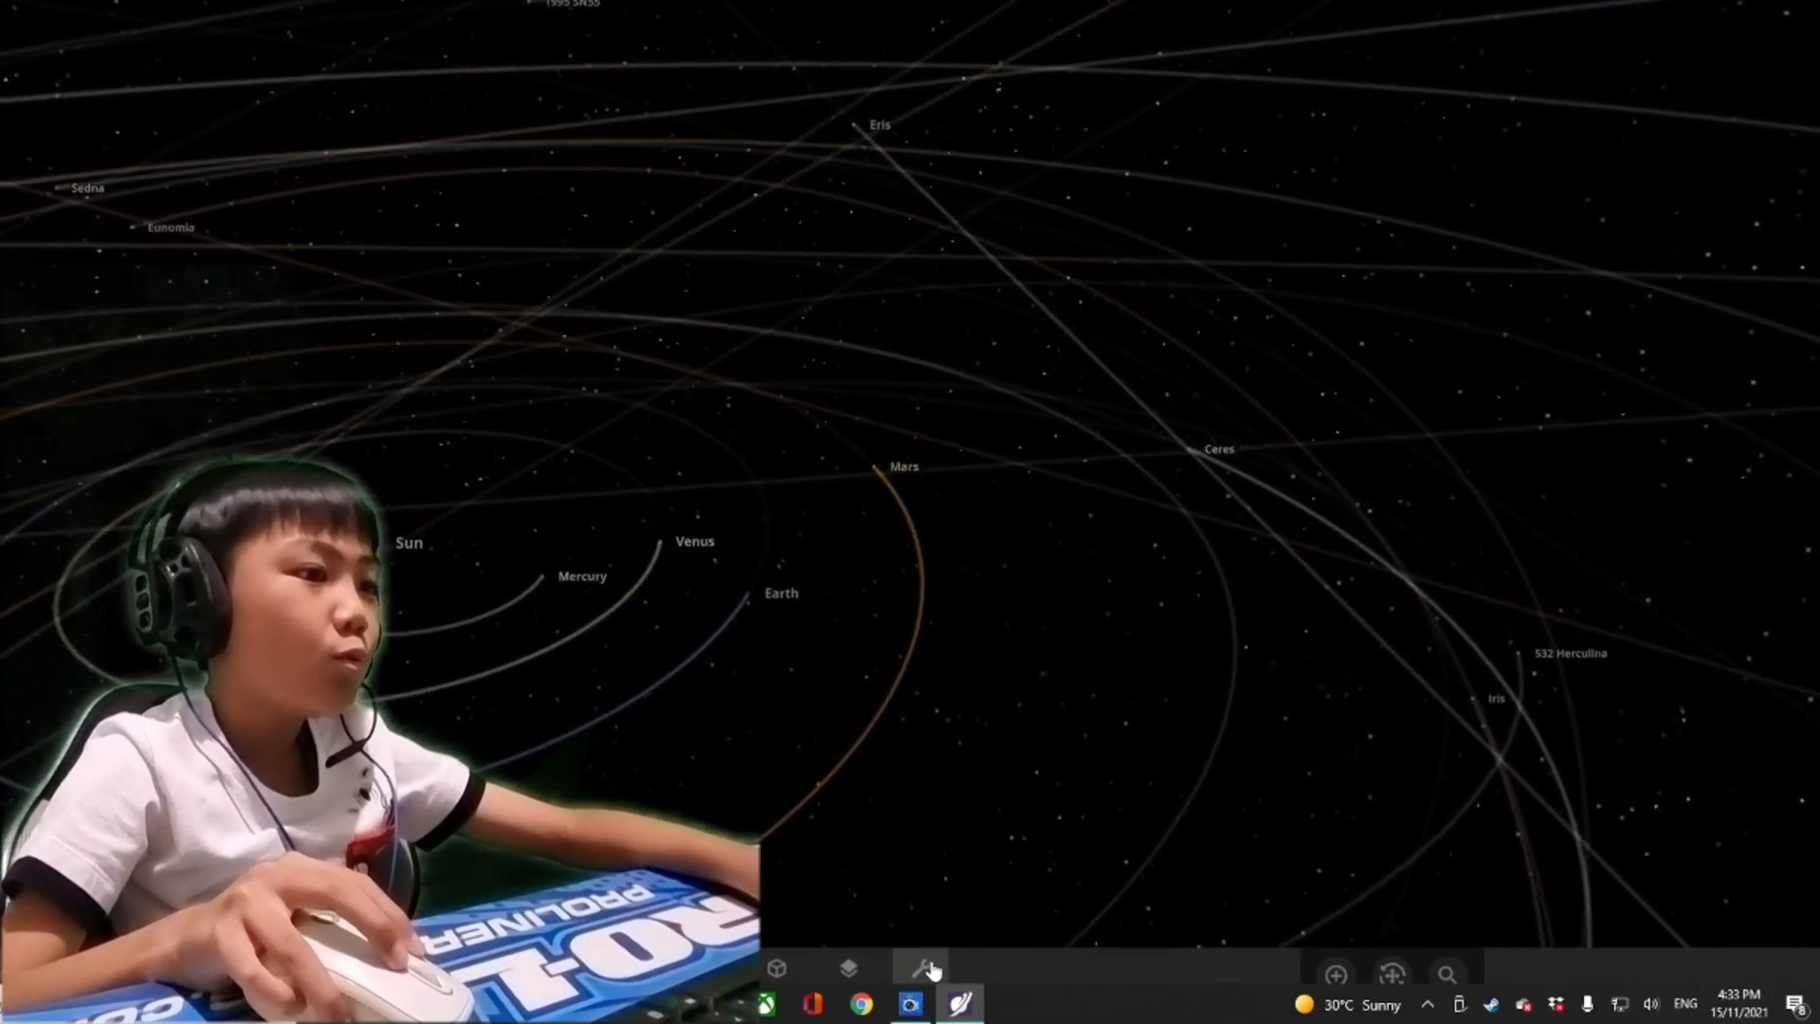
Pick a Moon from the Add catalogue and fling it outward from the Sun
{"action": "left_click", "coordinate": [921, 990]}
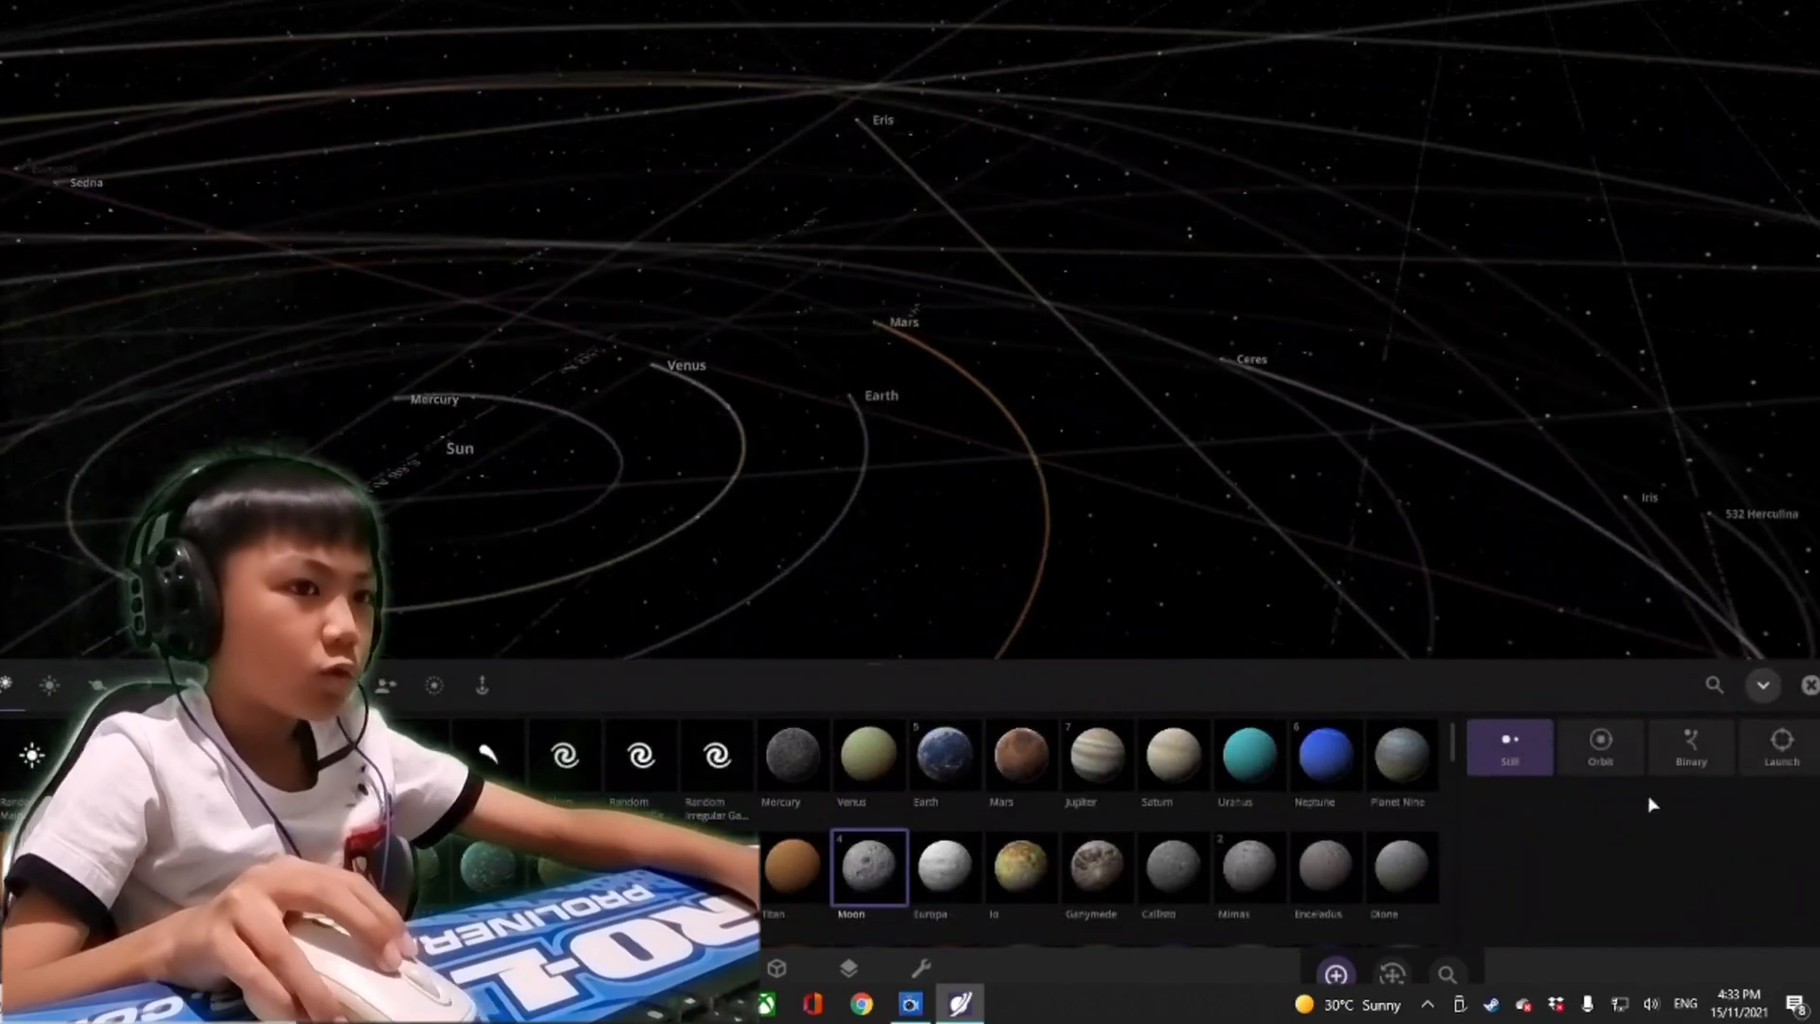
{"action": "left_click", "coordinate": [1780, 748]}
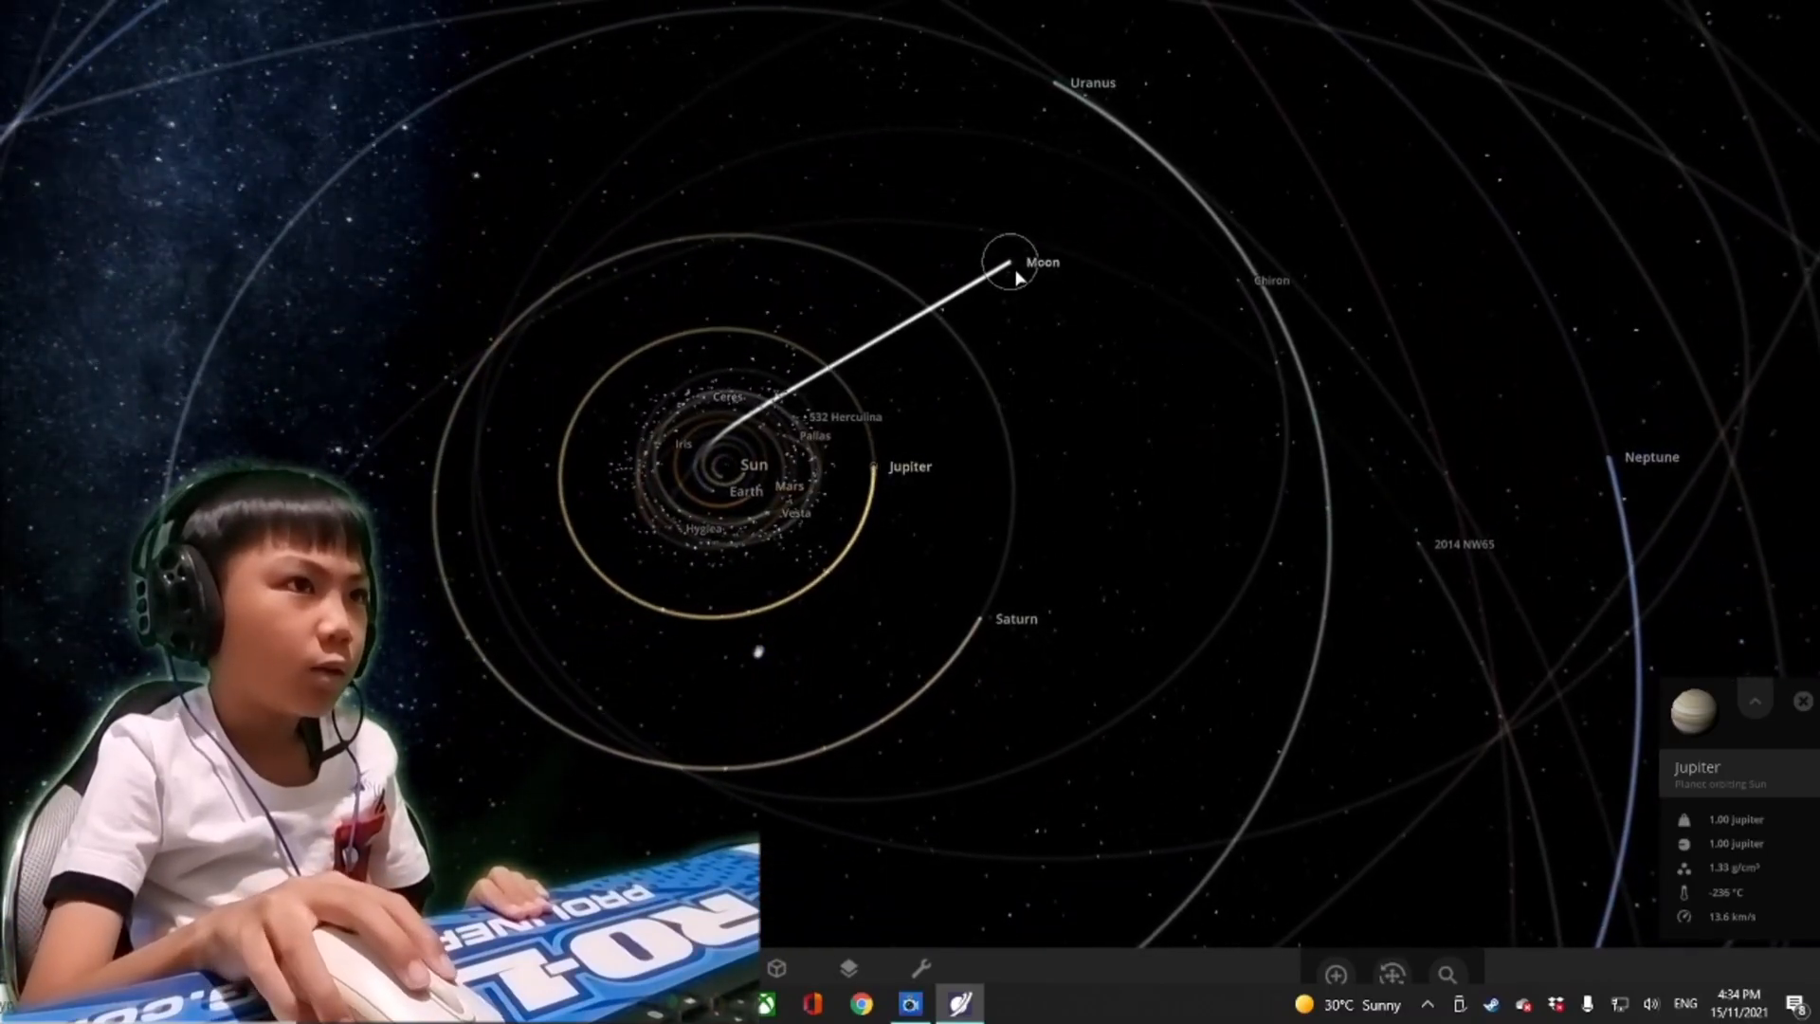
{"action": "left_click", "coordinate": [1002, 266]}
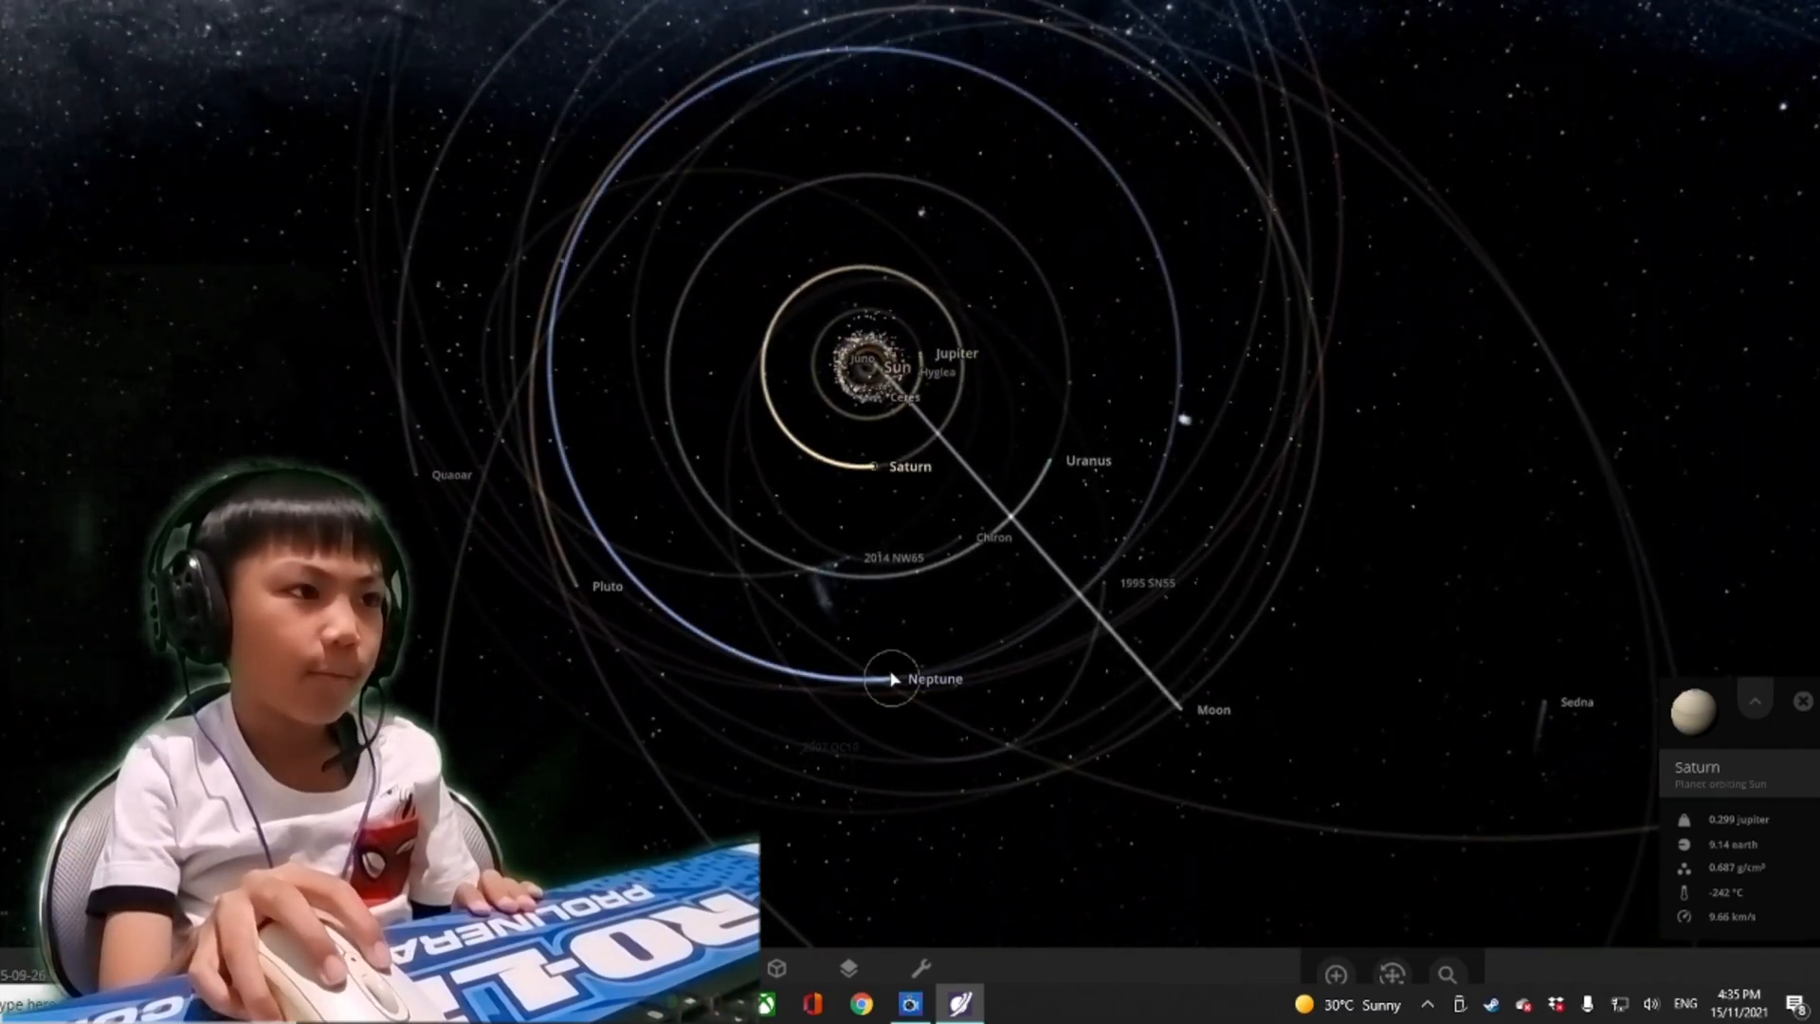
{"action": "left_click", "coordinate": [891, 678]}
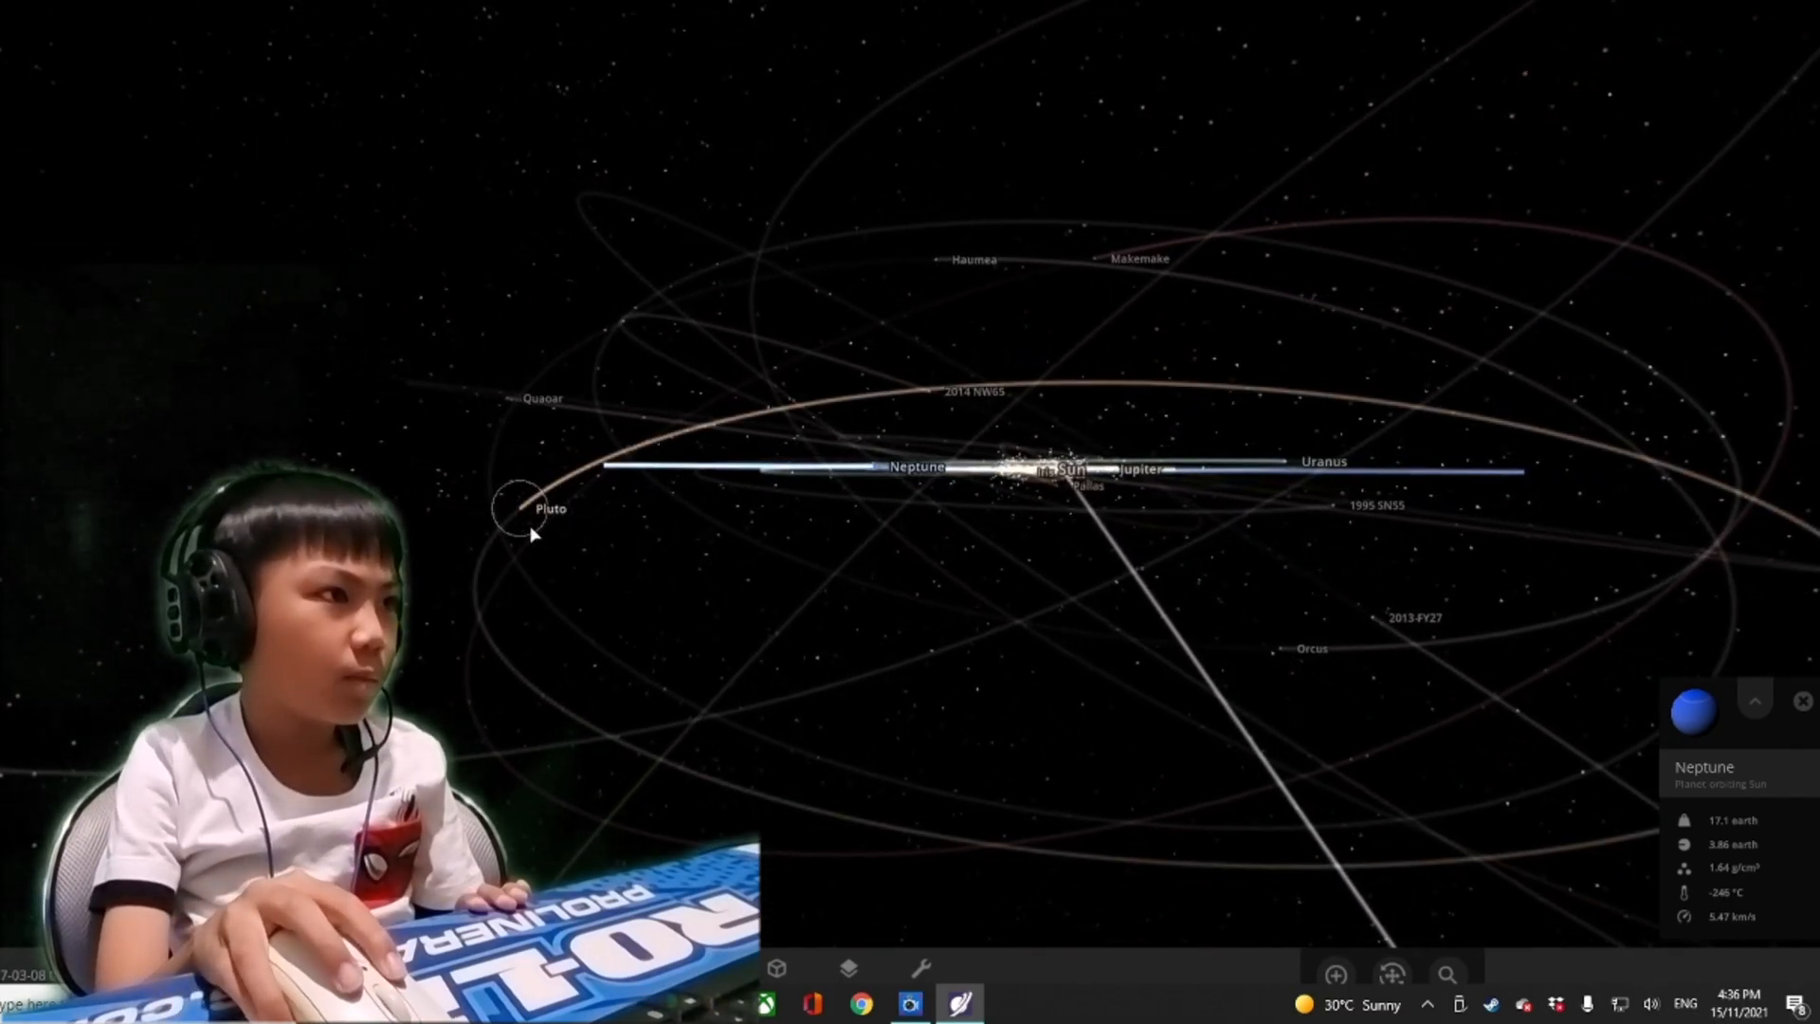
{"action": "left_click", "coordinate": [511, 509]}
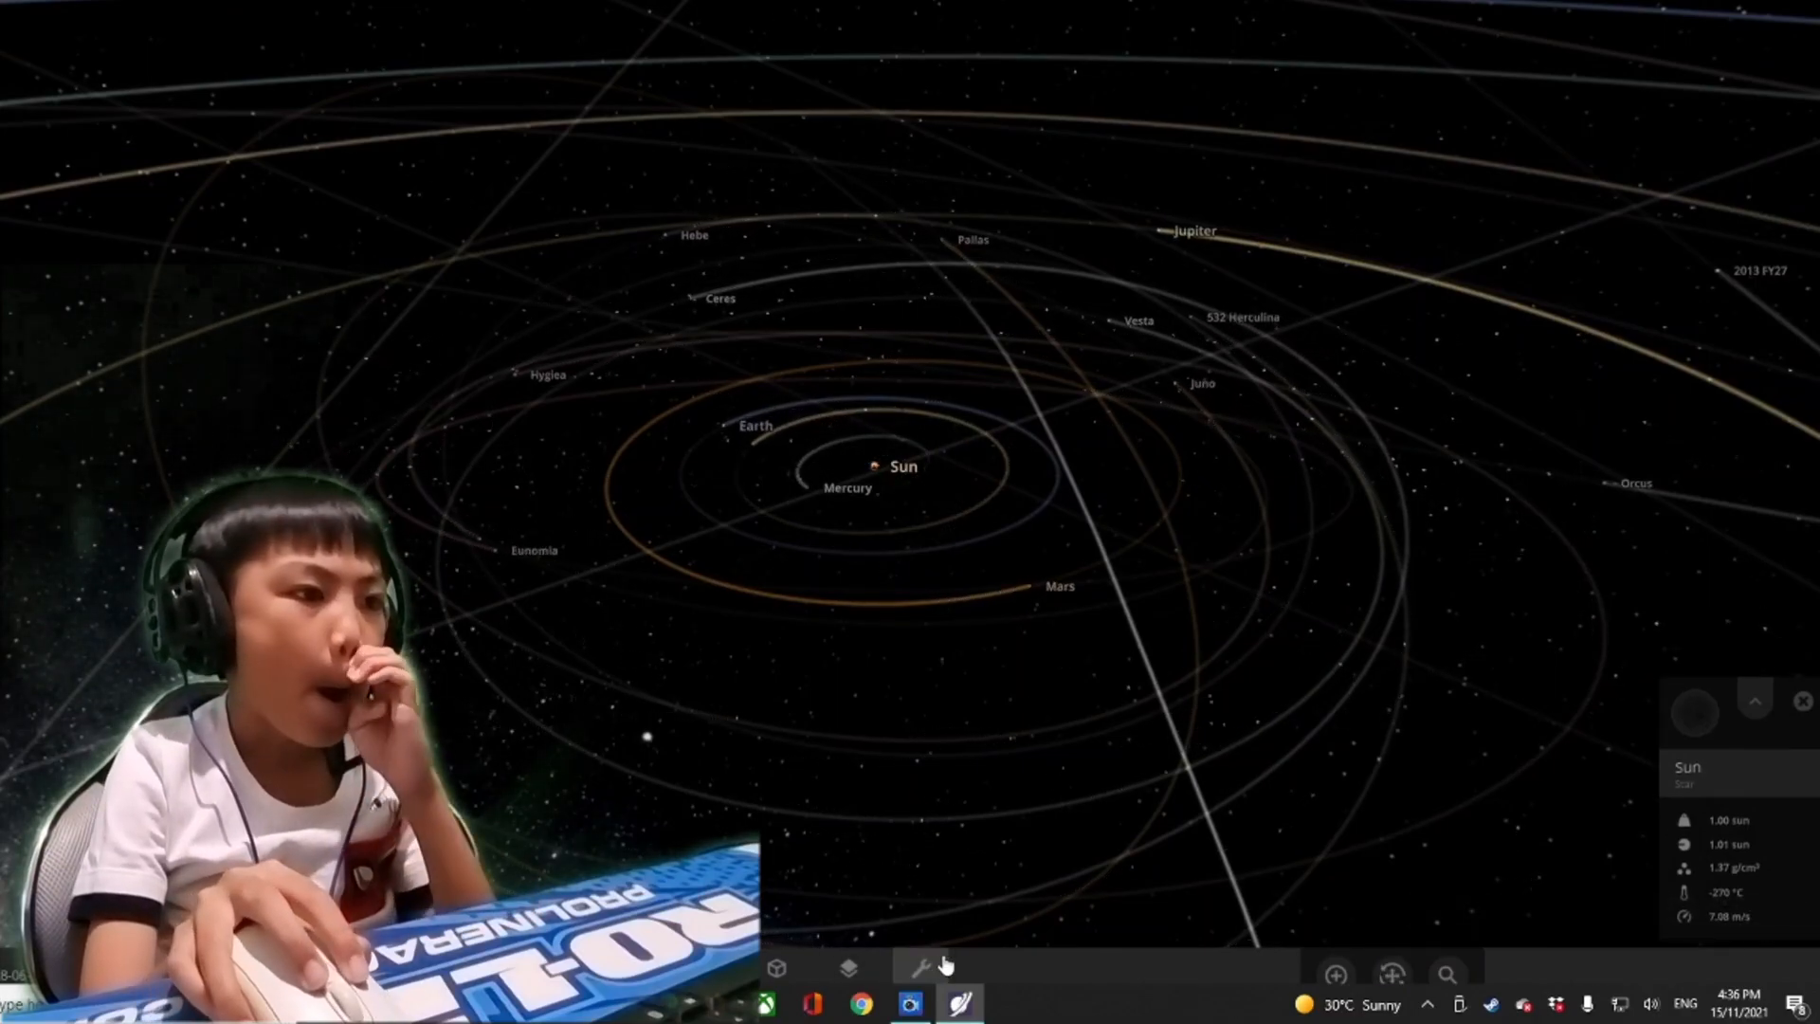
Launch a new Moon from the Tools Add menu toward the Sun
{"action": "left_click", "coordinate": [929, 964]}
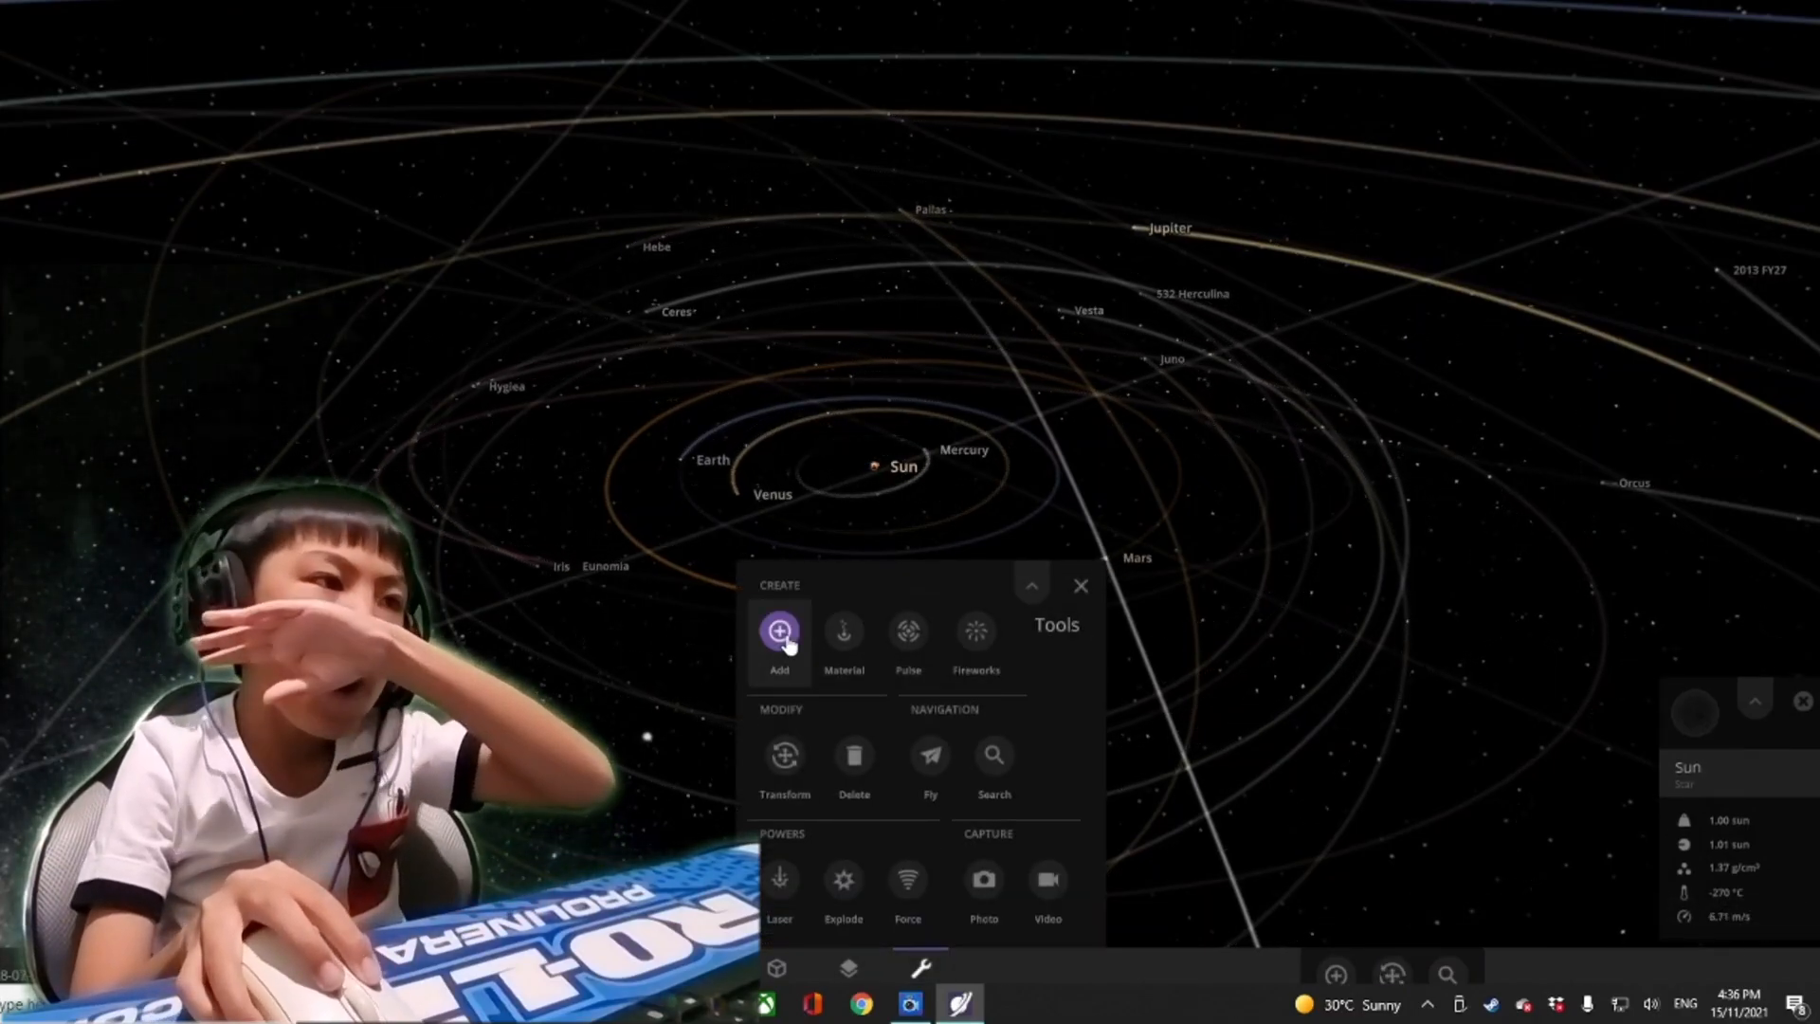
{"action": "left_click", "coordinate": [779, 632]}
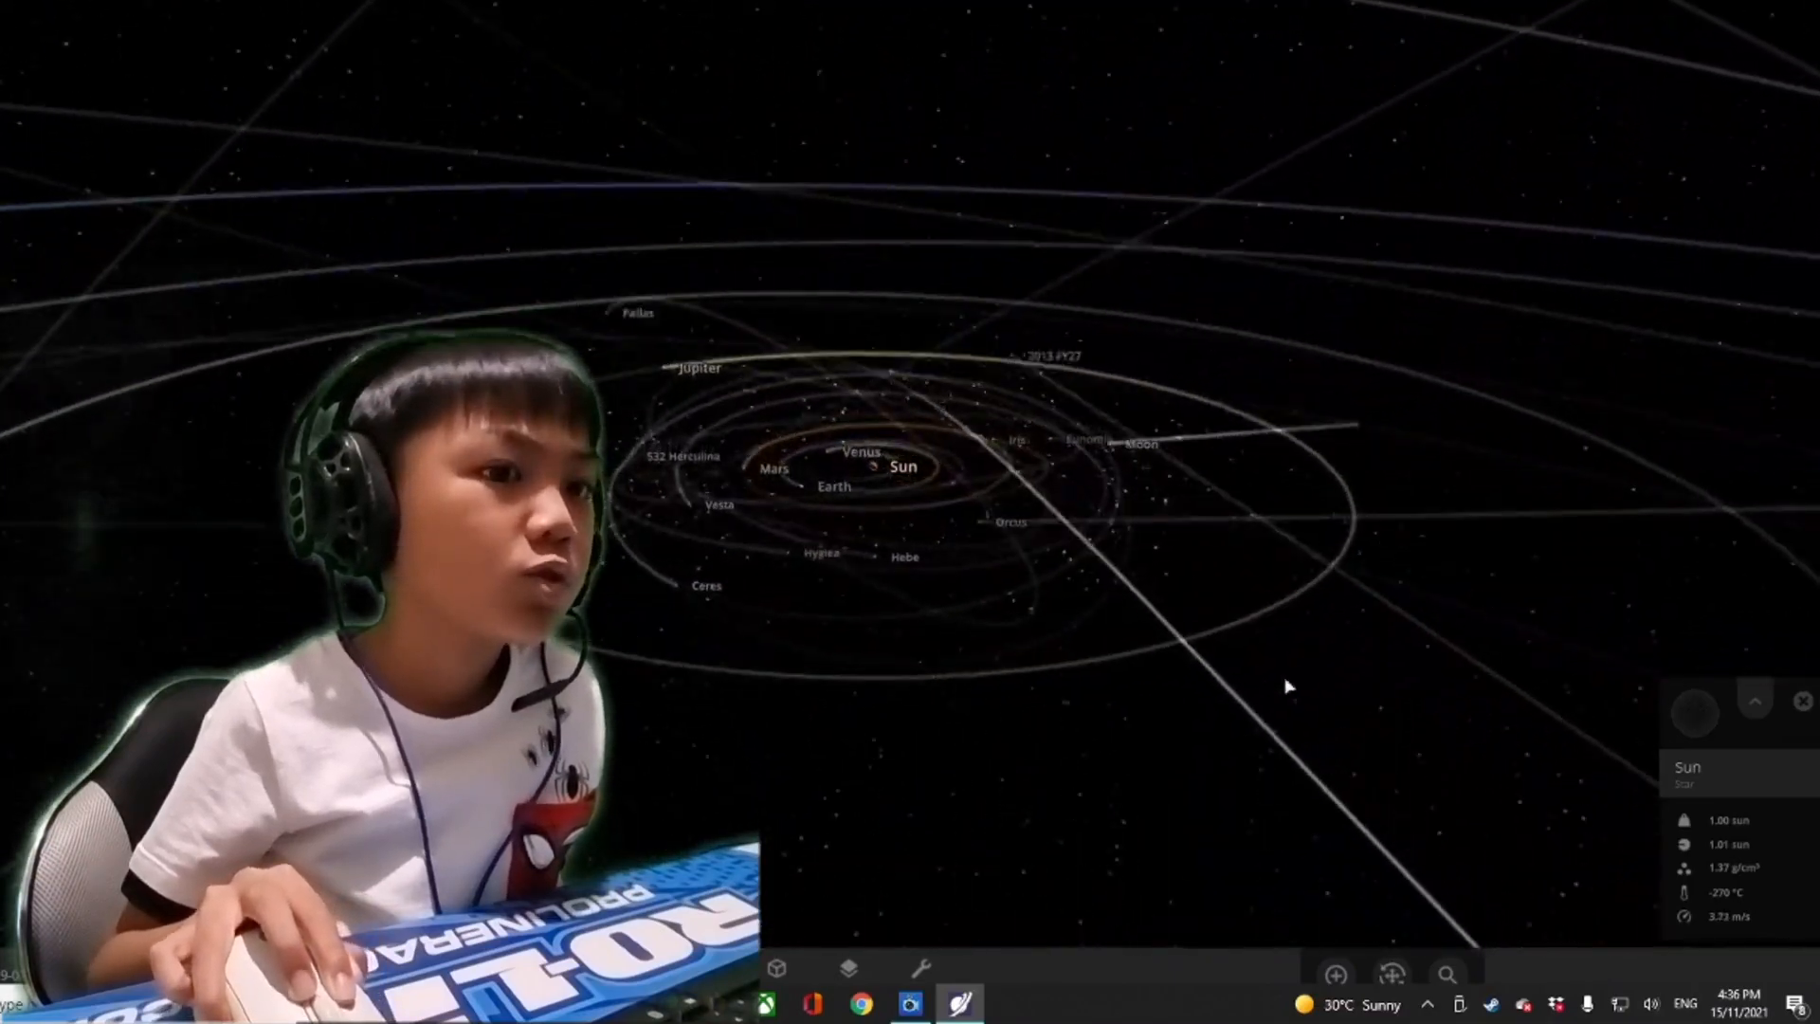
Launch a second Moon into the system via Tools, Add
{"action": "left_click", "coordinate": [918, 969]}
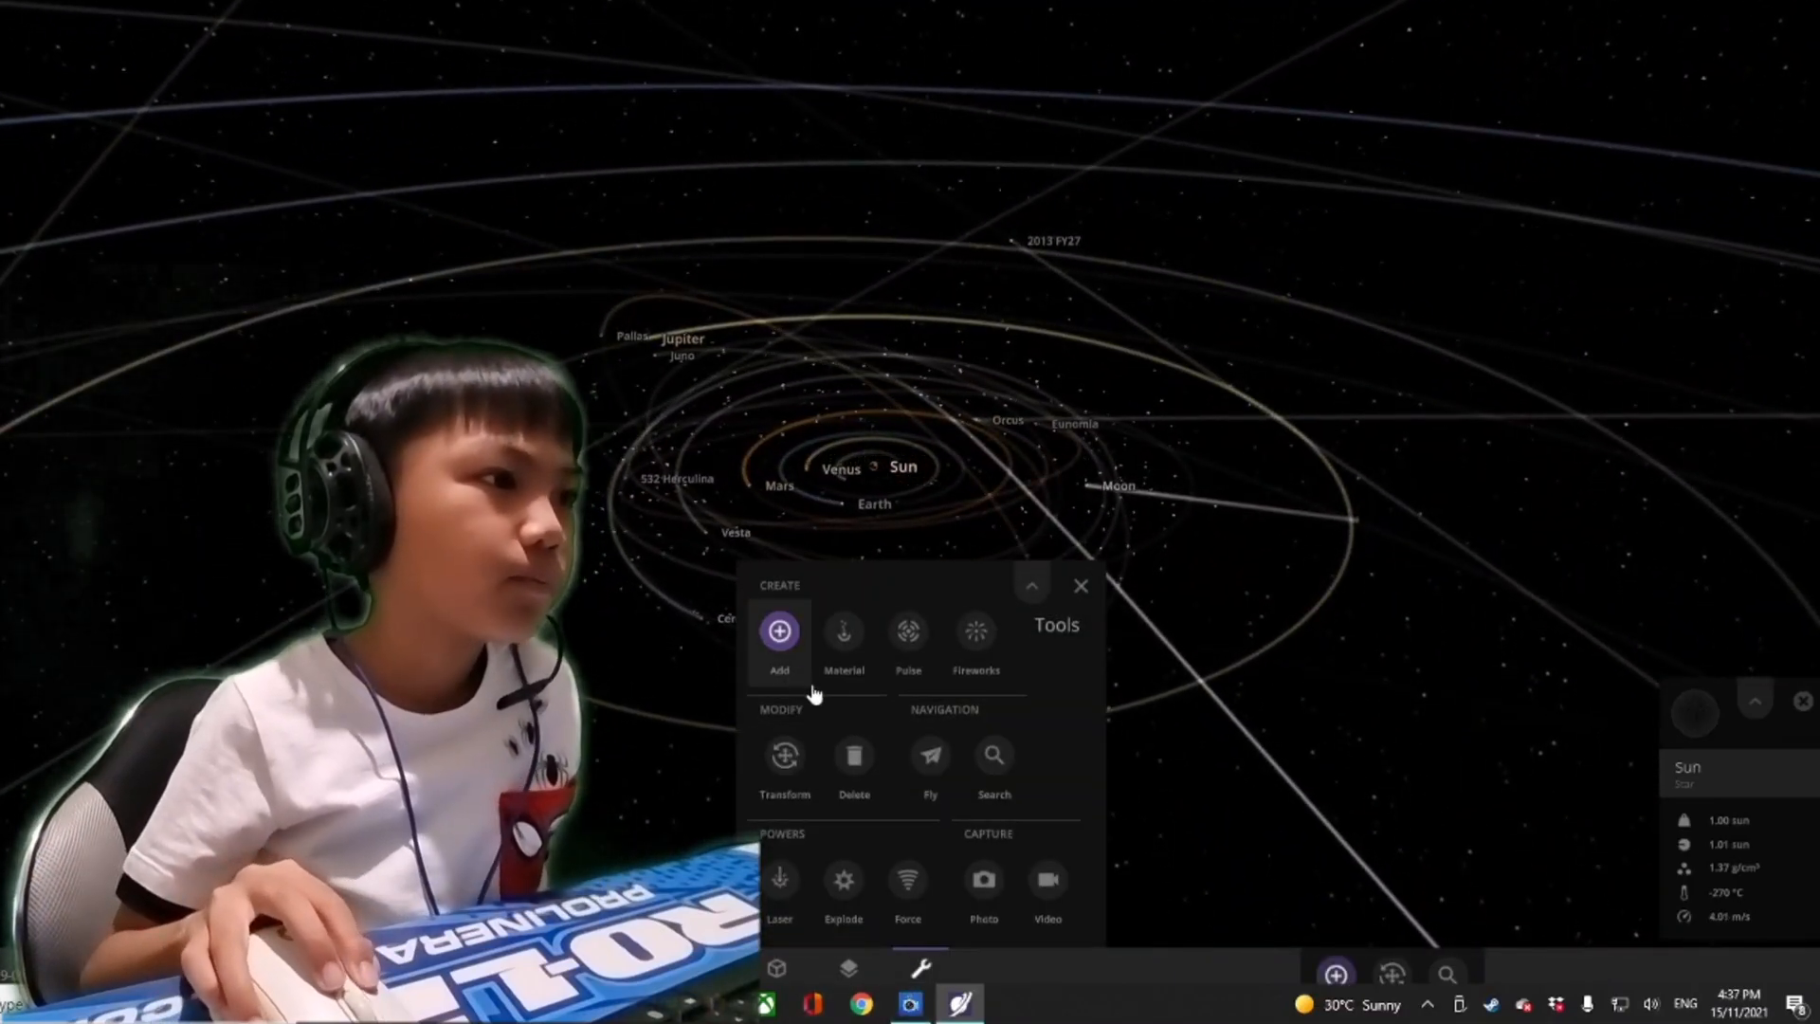
{"action": "left_click", "coordinate": [778, 630]}
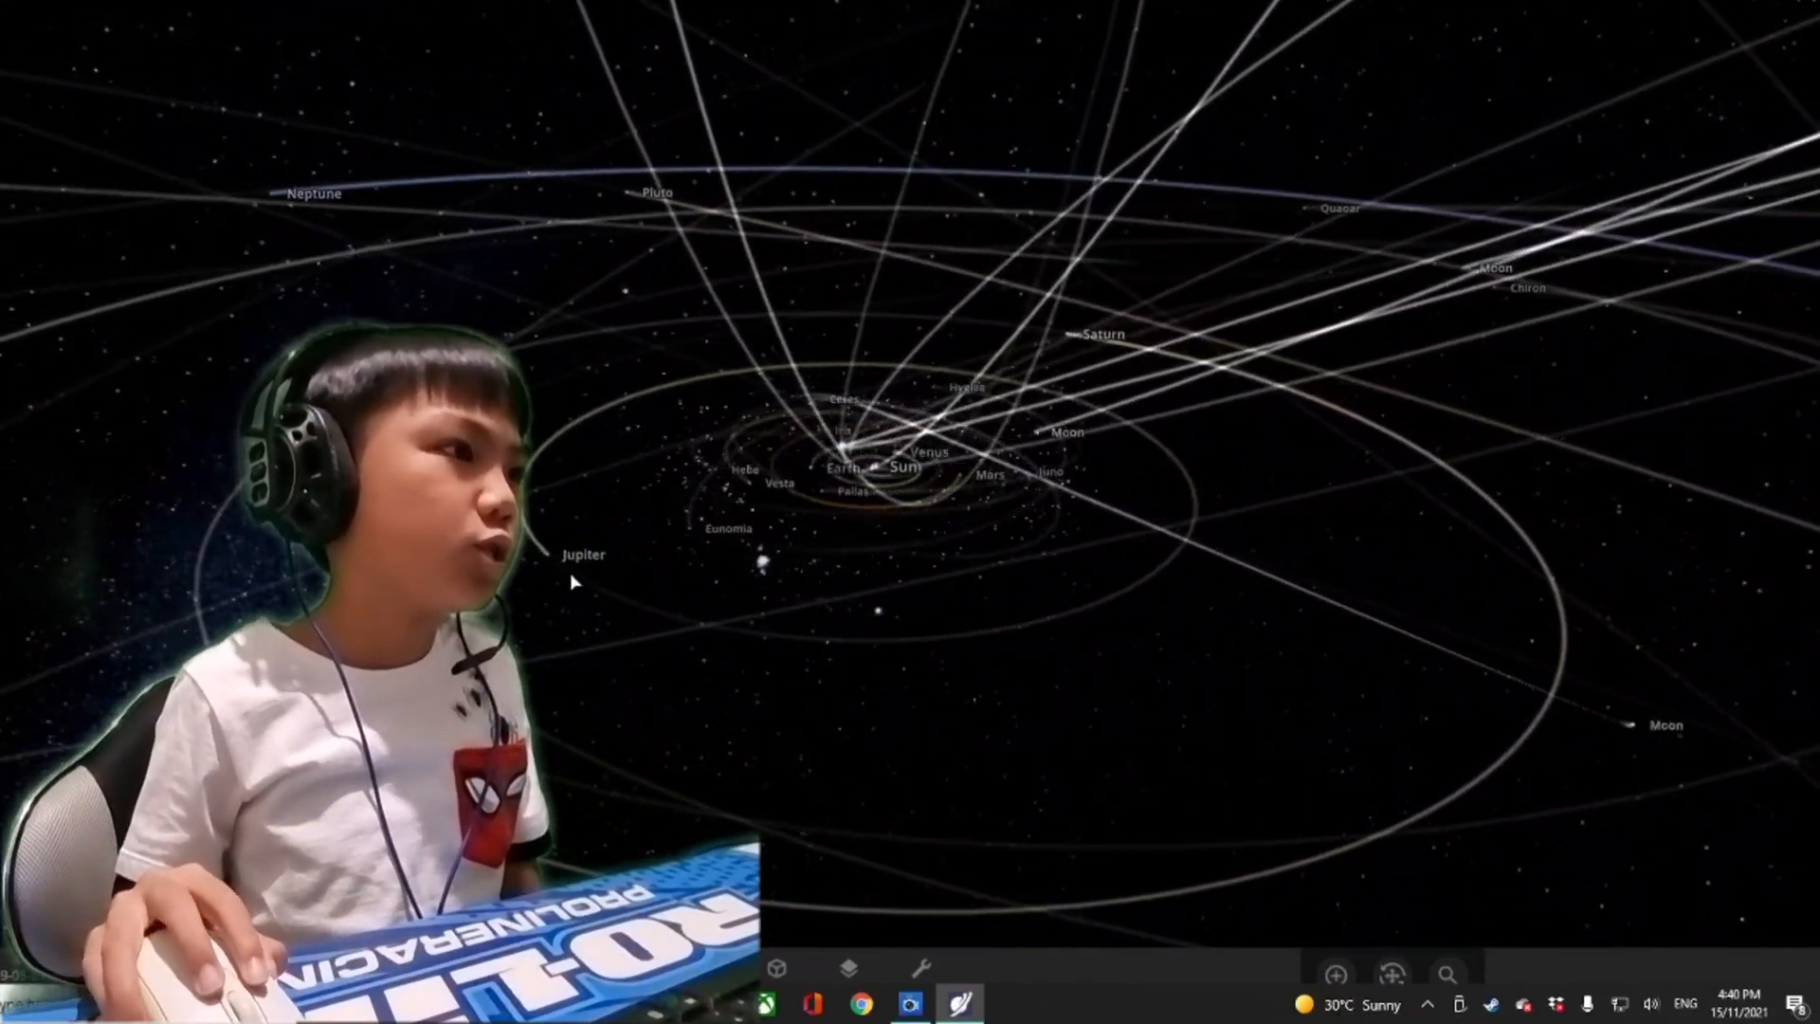
Turn on Orbits in the View panel, then close the View panel
{"action": "left_click", "coordinate": [578, 582]}
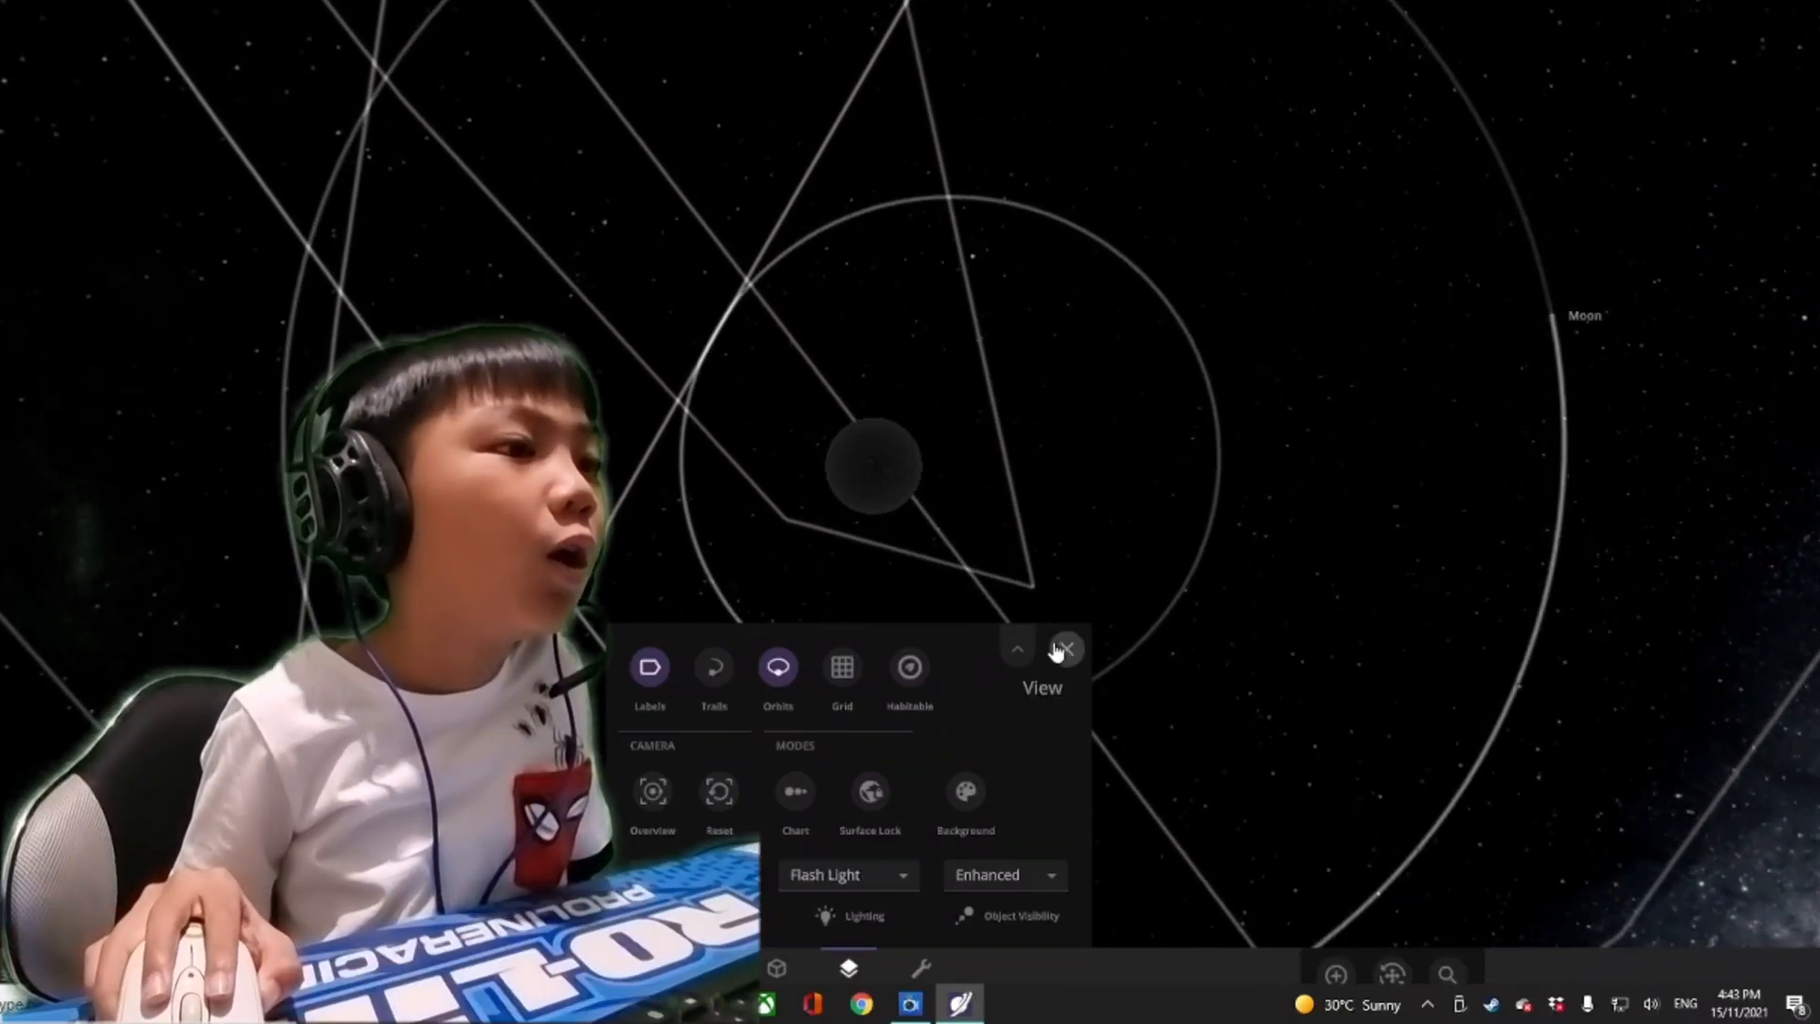
{"action": "left_click", "coordinate": [1066, 649]}
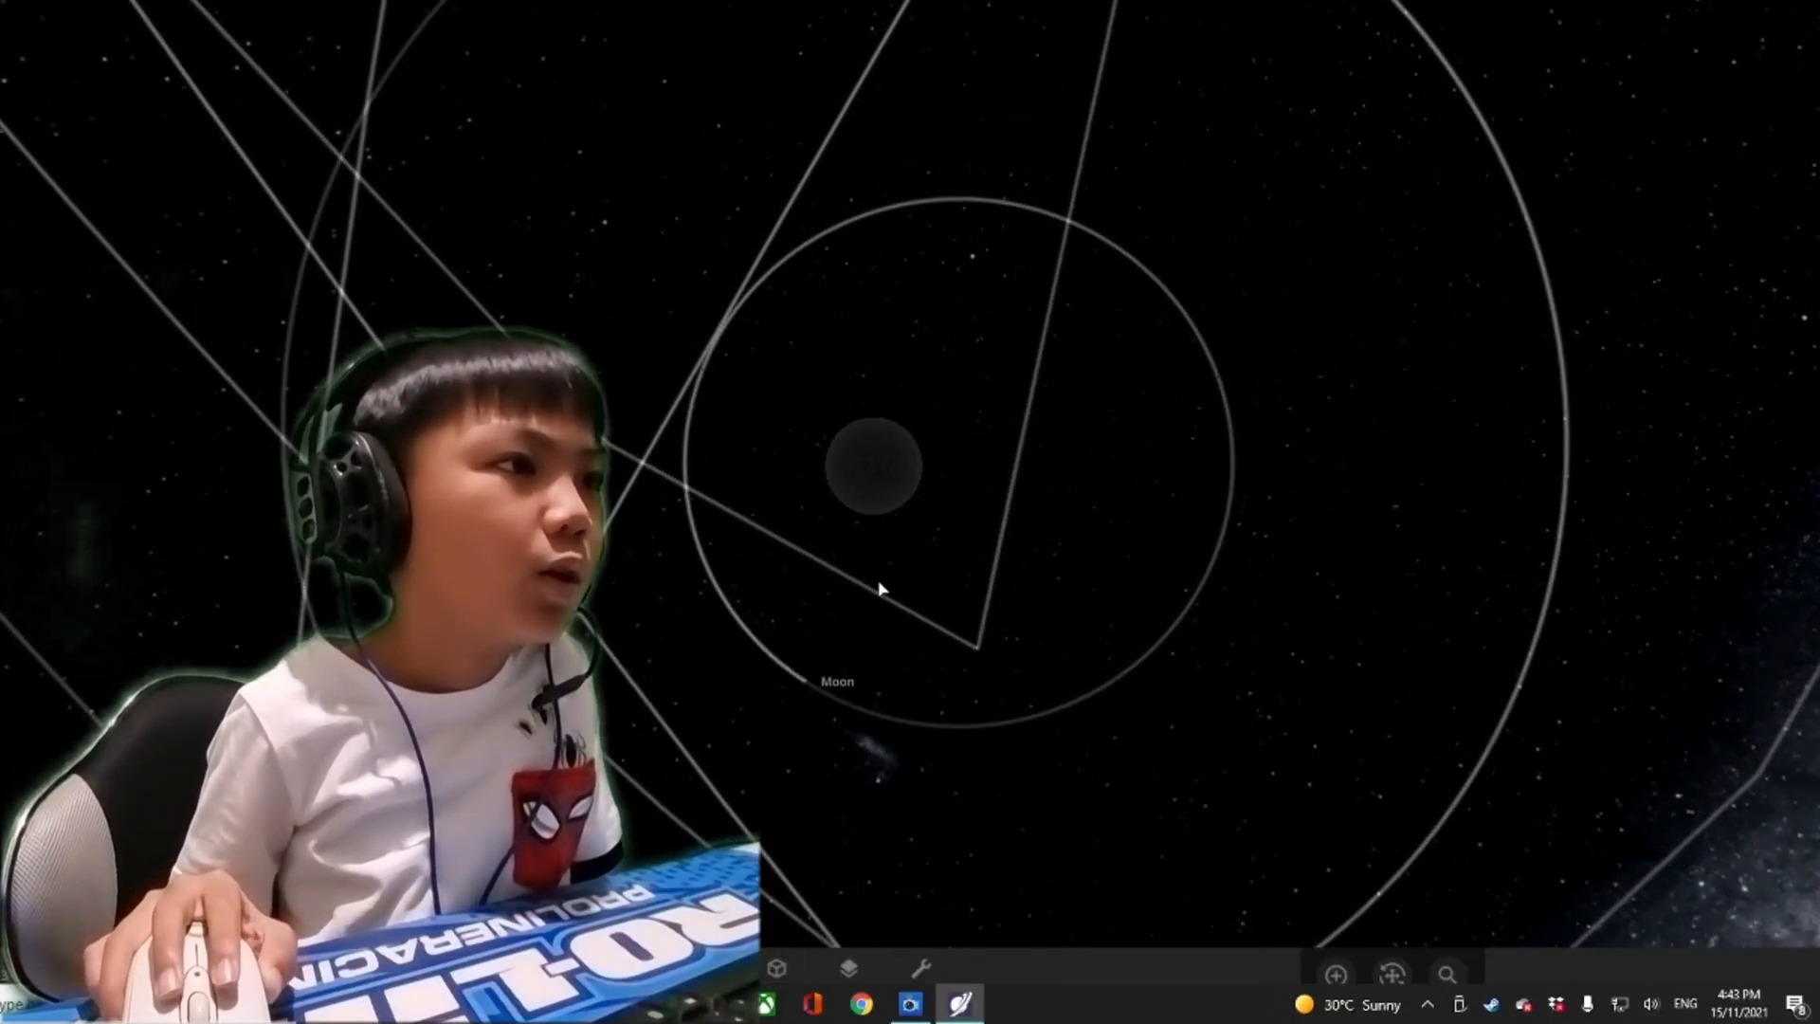